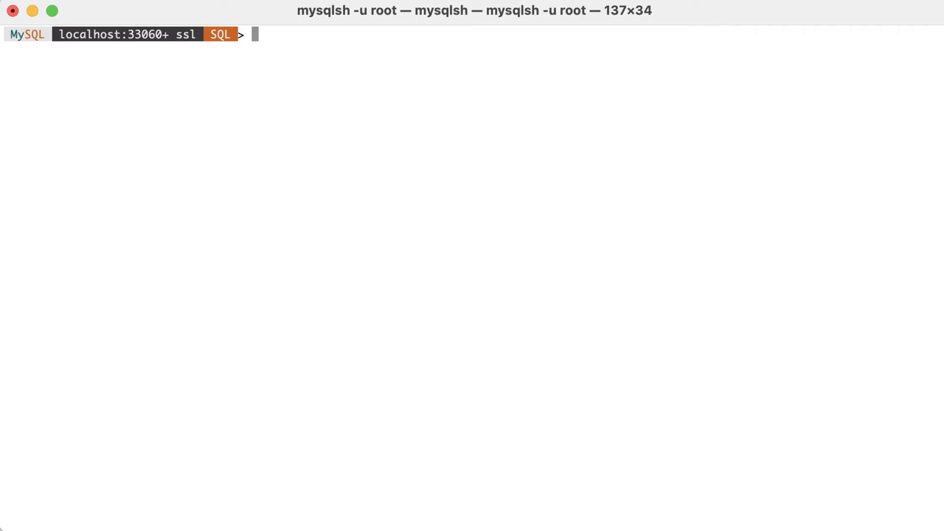
Query SHOW GLOBAL VARIABLES LIKE 'innodb_buffer_pool_size', returning 134217728
{"action": "type", "text": "show glo"}
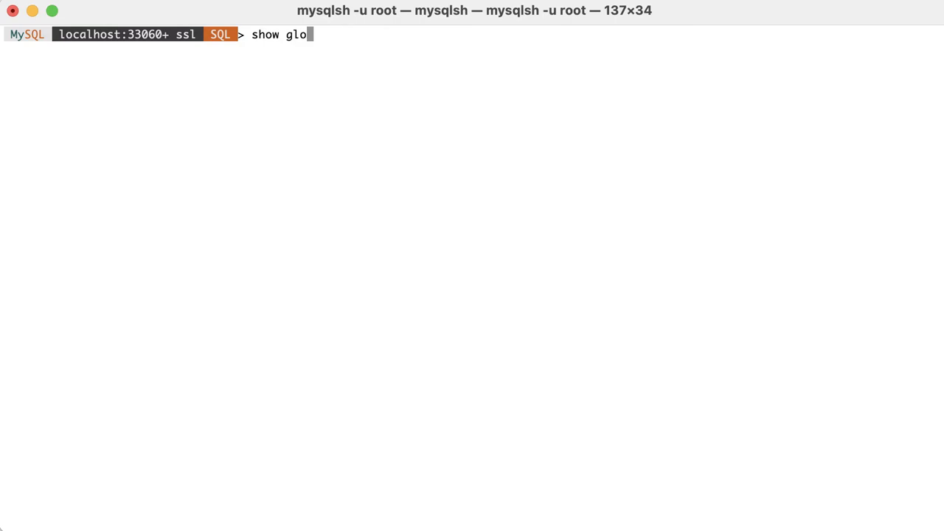
{"action": "type", "text": "bal variables"}
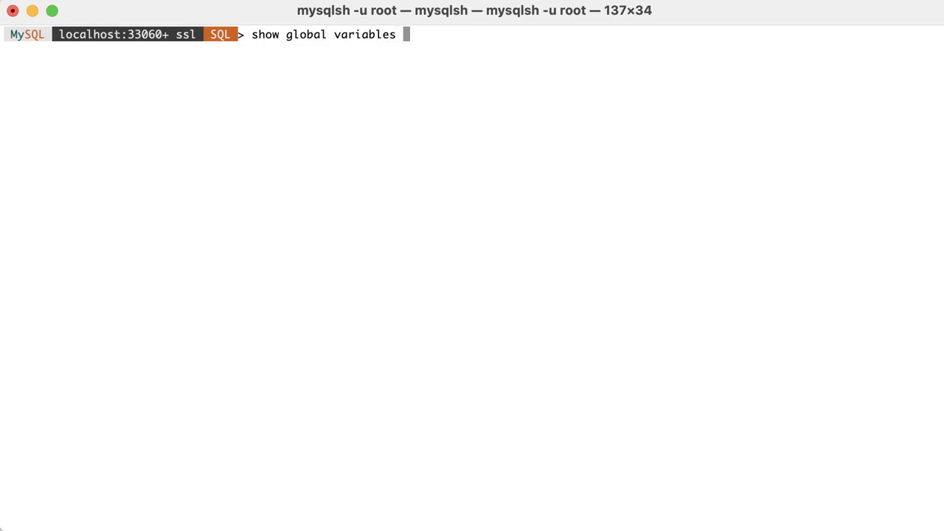
{"action": "type", "text": "like 'in"}
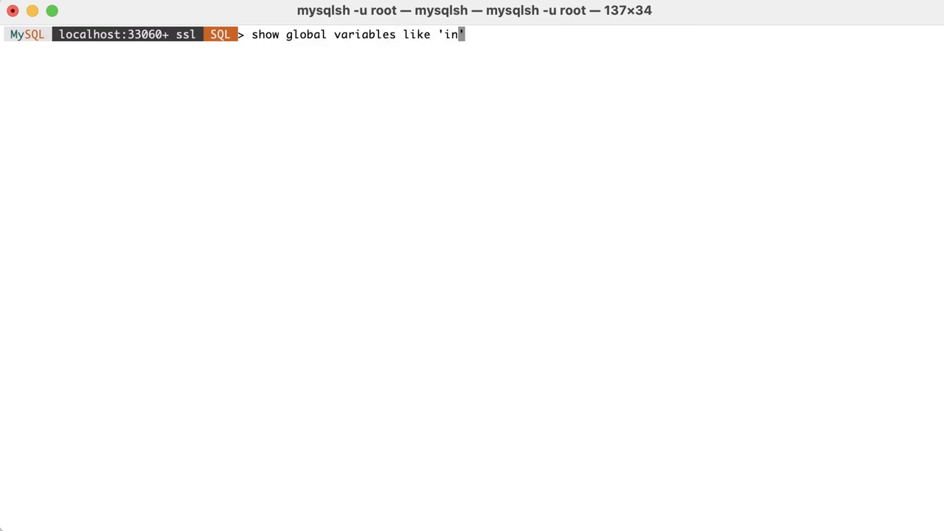
{"action": "type", "text": "nodb_buf"}
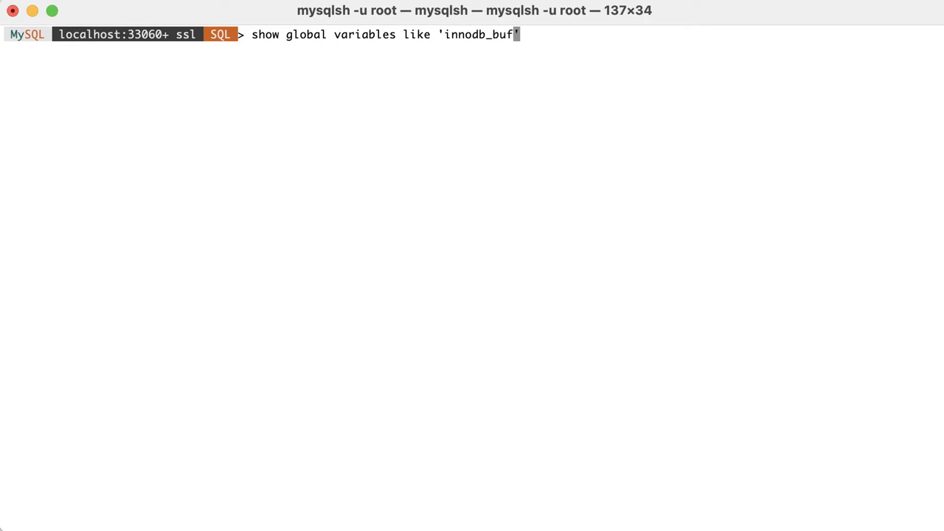
{"action": "type", "text": "fer_pool_"}
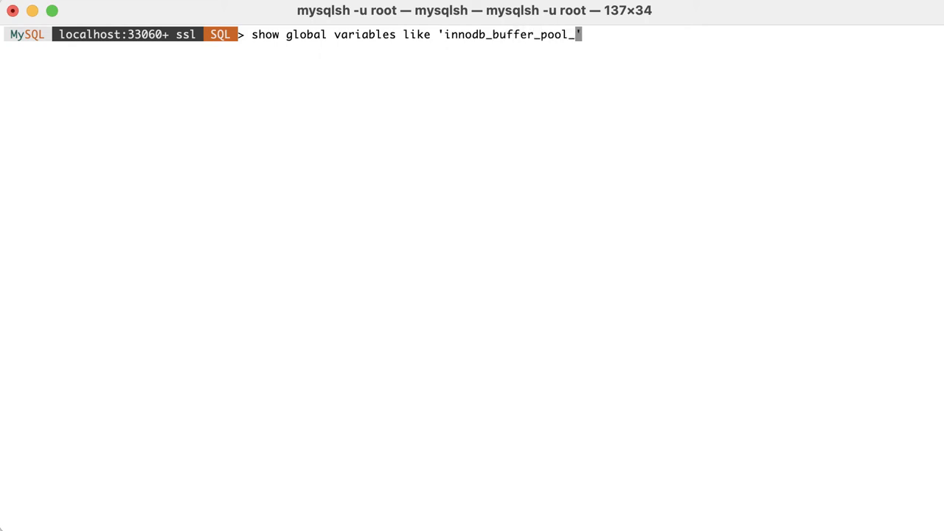
{"action": "key", "text": "Return"}
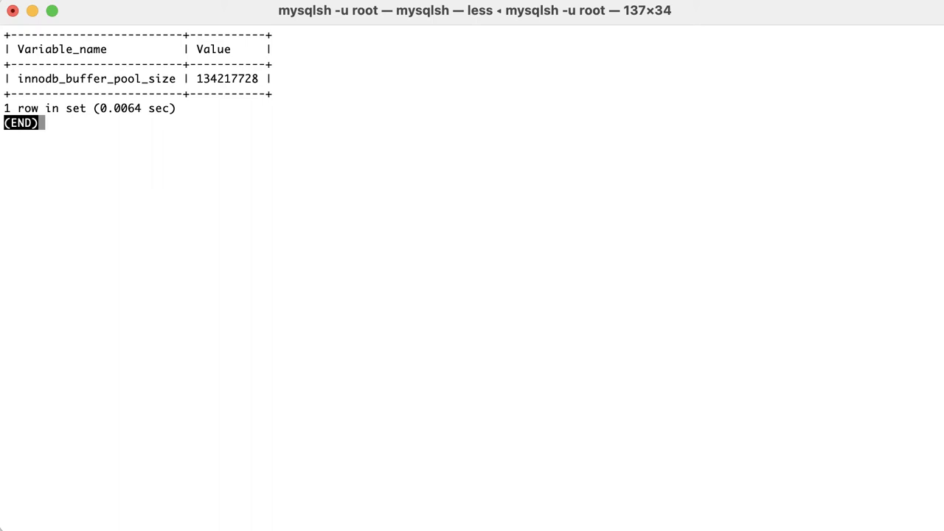
Query sys.metrics for buffer pool read requests (15437) and pages read (1006)
{"action": "key", "text": "q"}
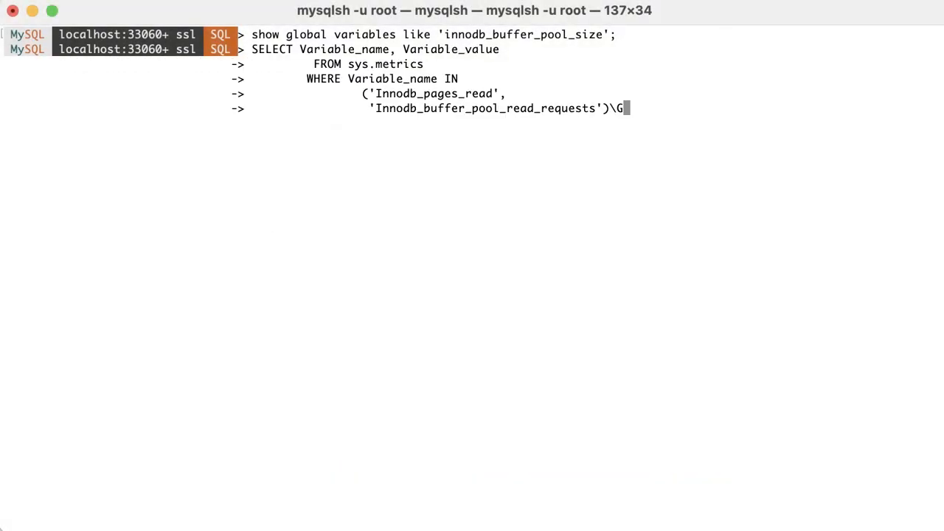
{"action": "key", "text": "Return"}
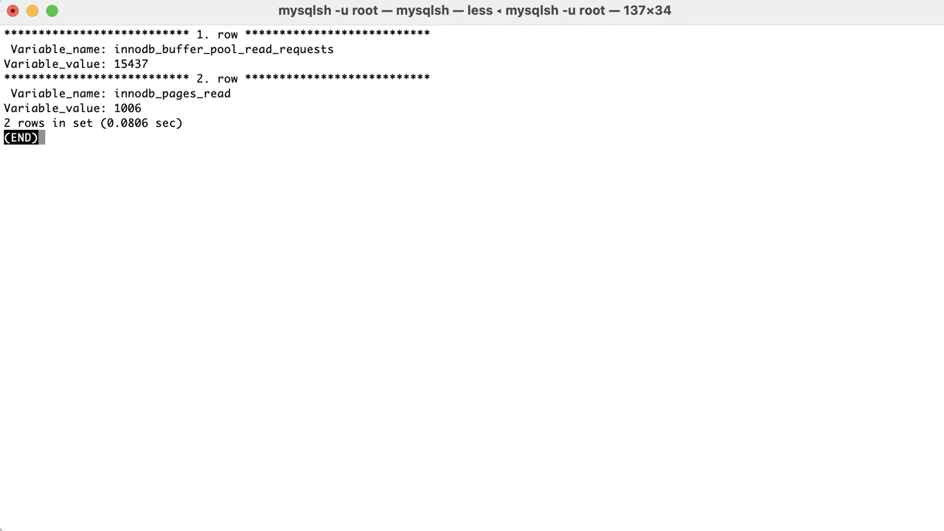
{"action": "key", "text": "q"}
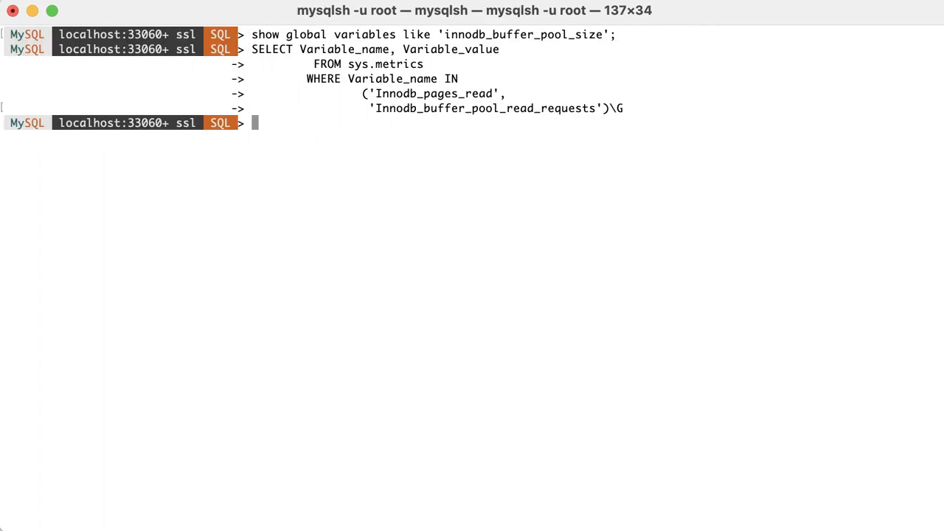
Compute select 100 - (100 * 1006 / 15437) AS HitRate, giving 93.4832
{"action": "type", "text": "select 1"}
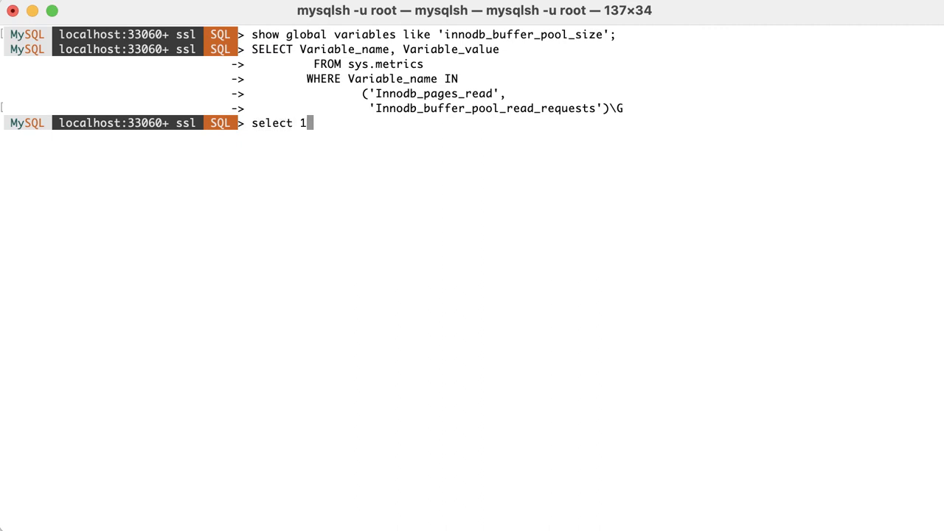
{"action": "type", "text": "00 - ()"}
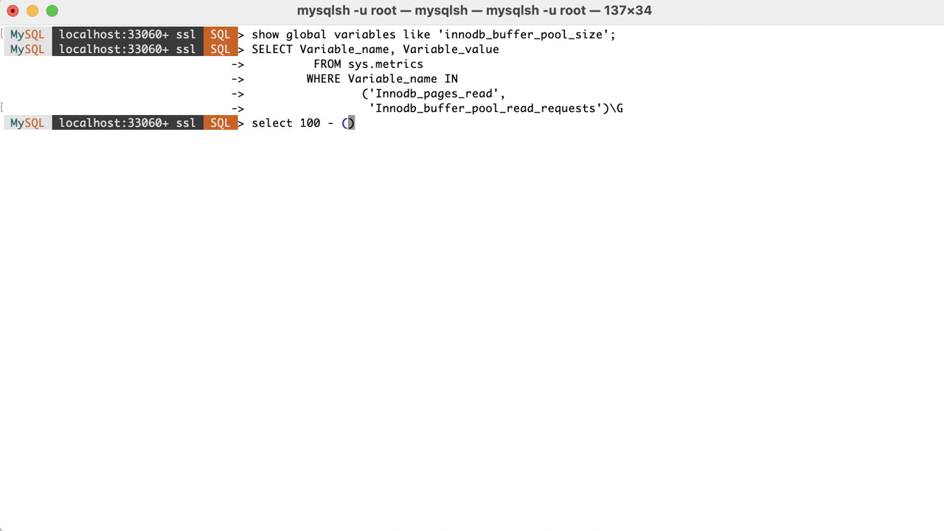
{"action": "type", "text": "100 * 1006"}
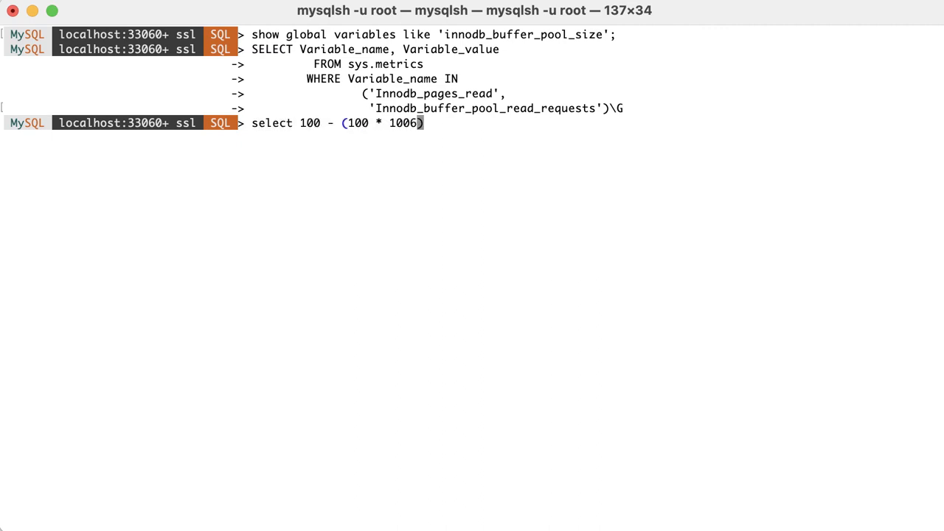
{"action": "type", "text": "/ 1"}
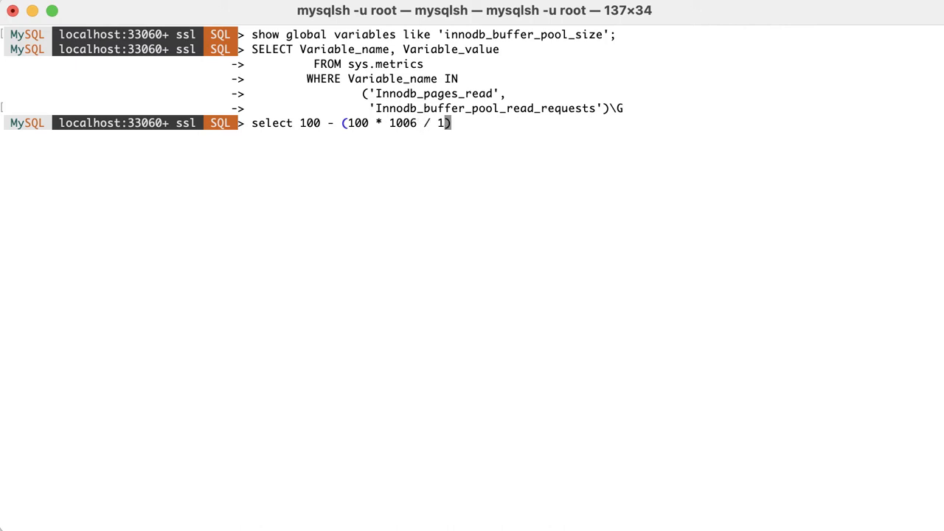
{"action": "type", "text": "543"}
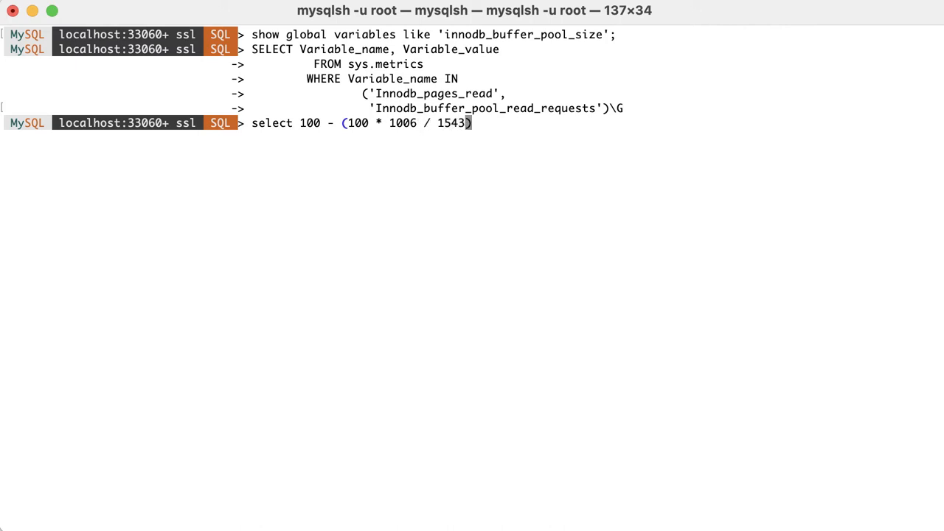
{"action": "type", "text": "7"}
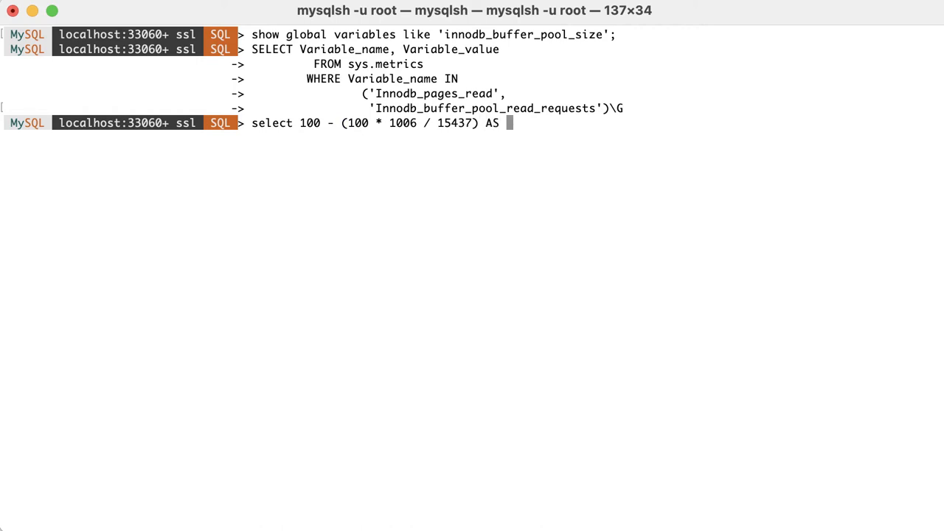
{"action": "type", "text": "HitRate;"}
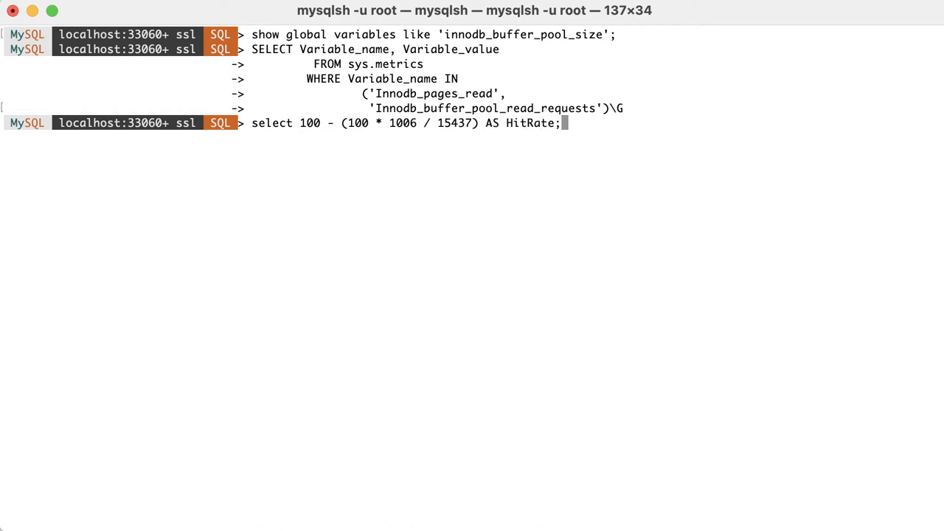
{"action": "key", "text": "Return"}
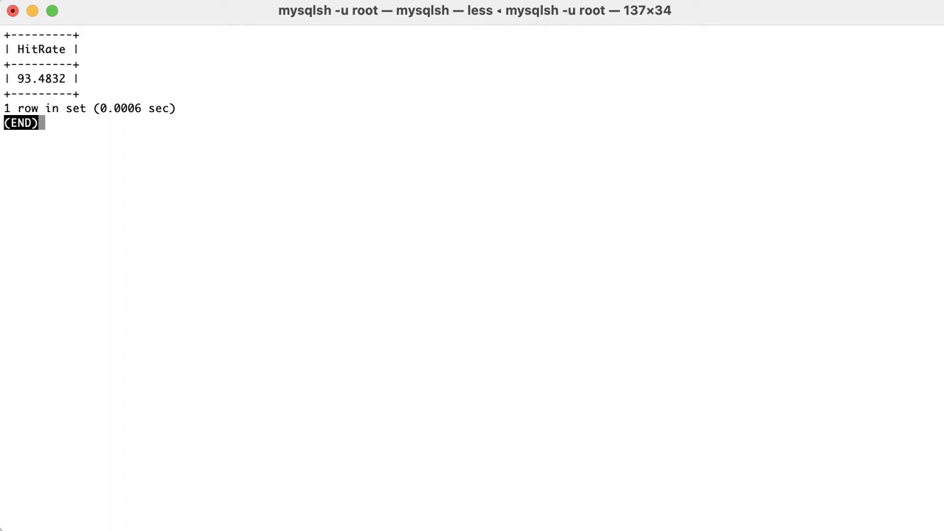
{"action": "key", "text": "q"}
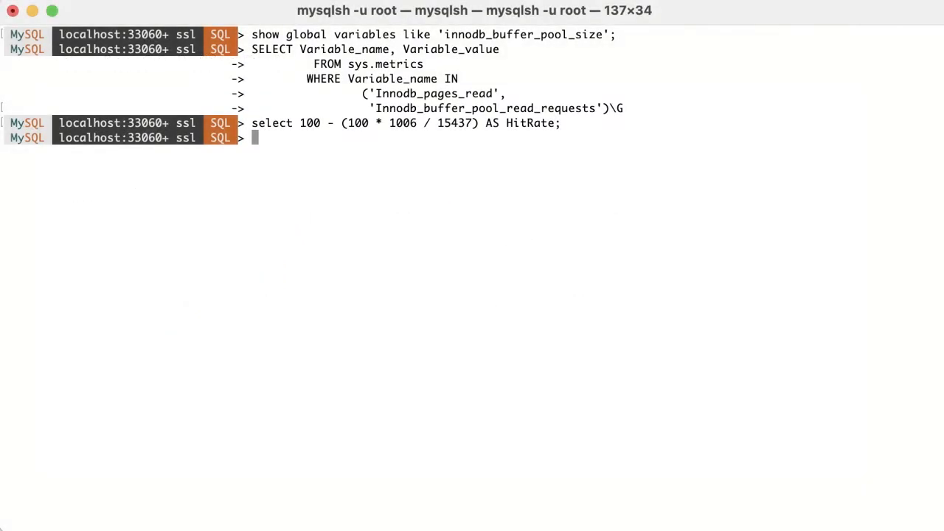
{"action": "type", "text": "set"}
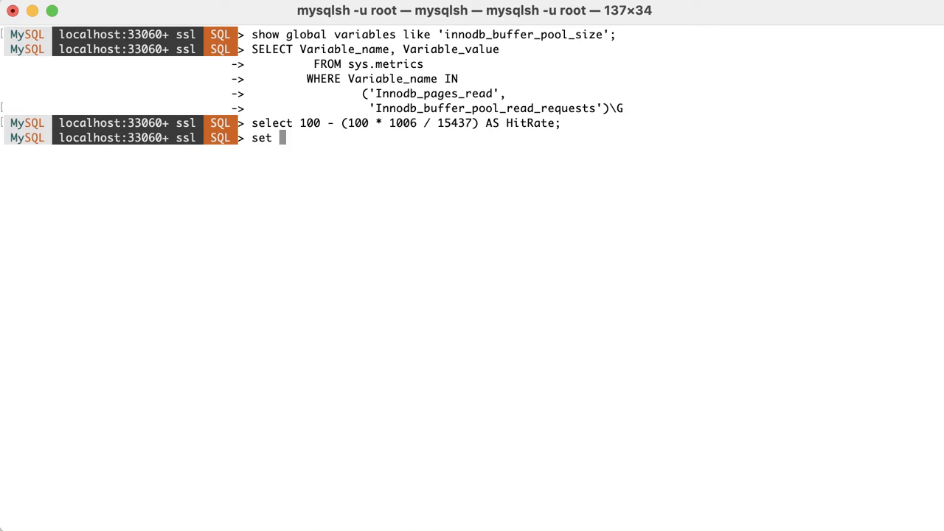
{"action": "type", "text": "global inno"}
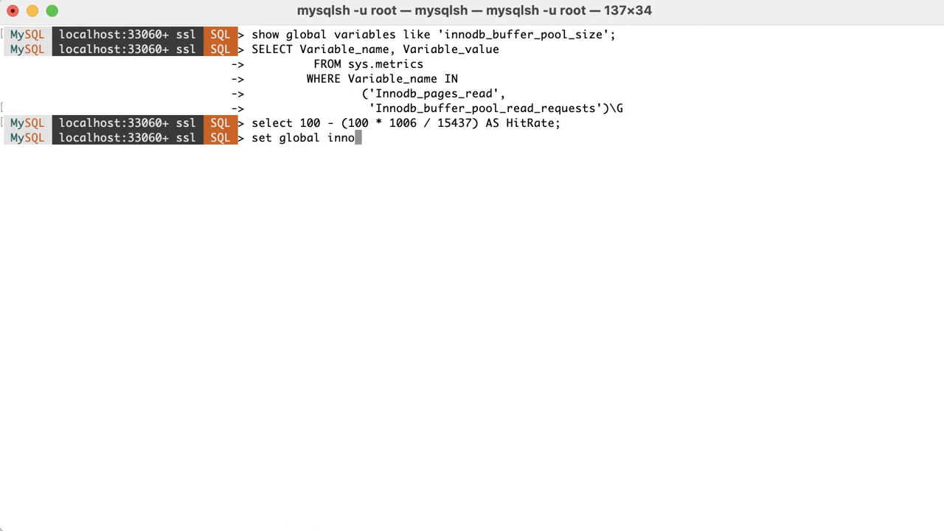
{"action": "type", "text": "db_buffer_p"}
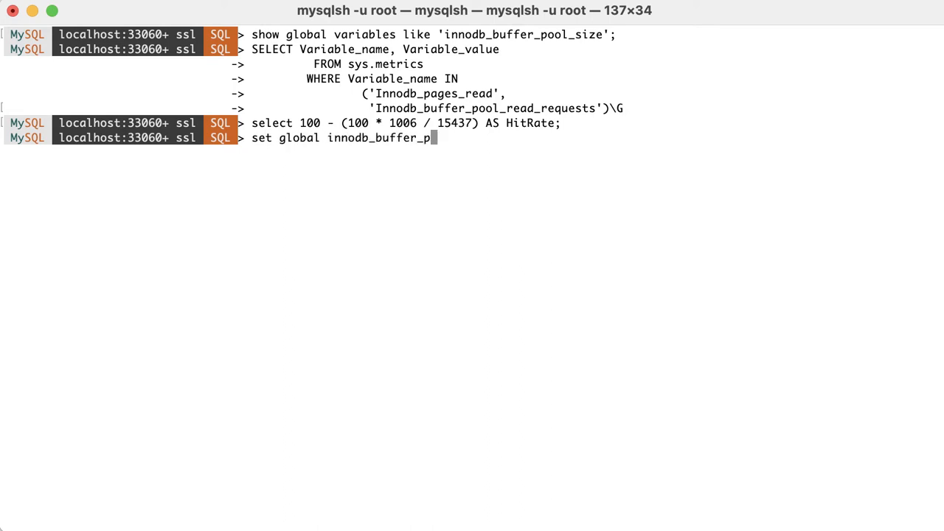
{"action": "type", "text": "ool_size ="}
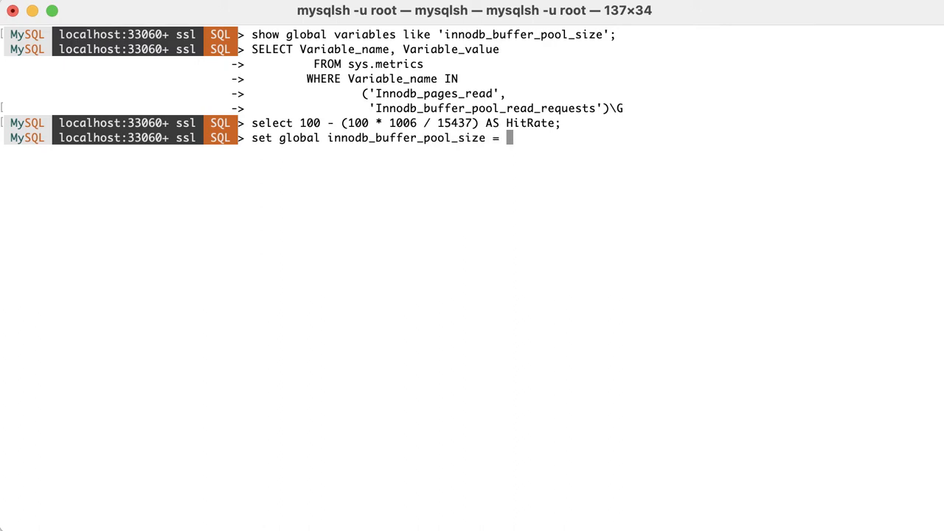
{"action": "type", "text": "1073741824;"}
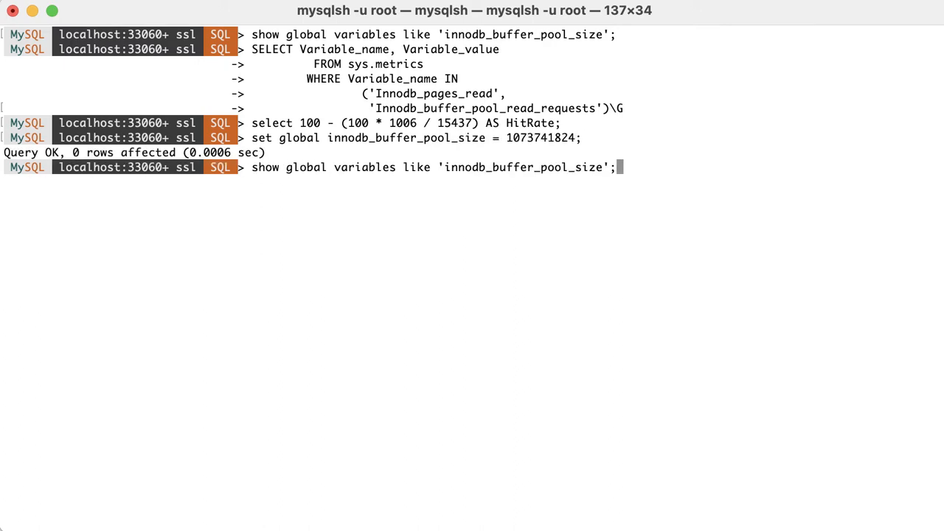
{"action": "key", "text": "Return"}
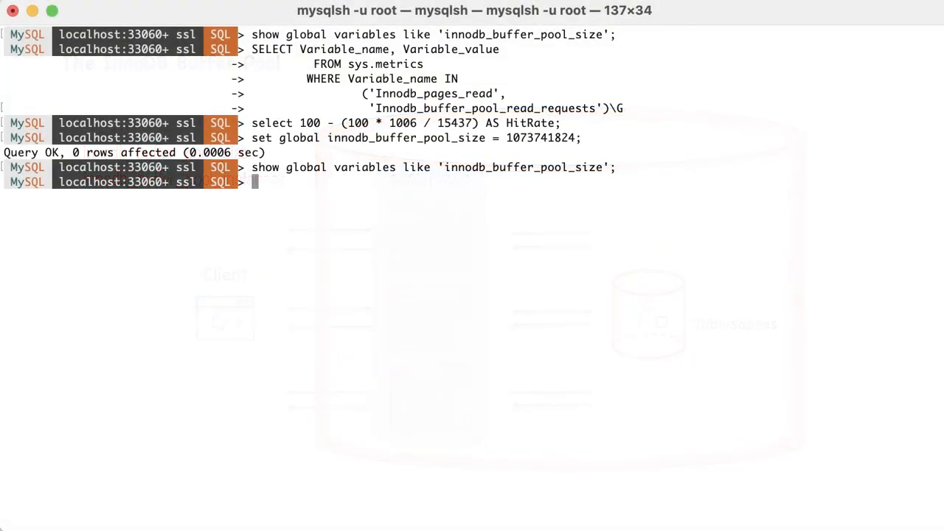
Query innodb_buffer_pool_instances by editing the recalled SHOW command, returning 1
{"action": "type", "text": "show global variables like 'innodb_buffer_pool_size';"}
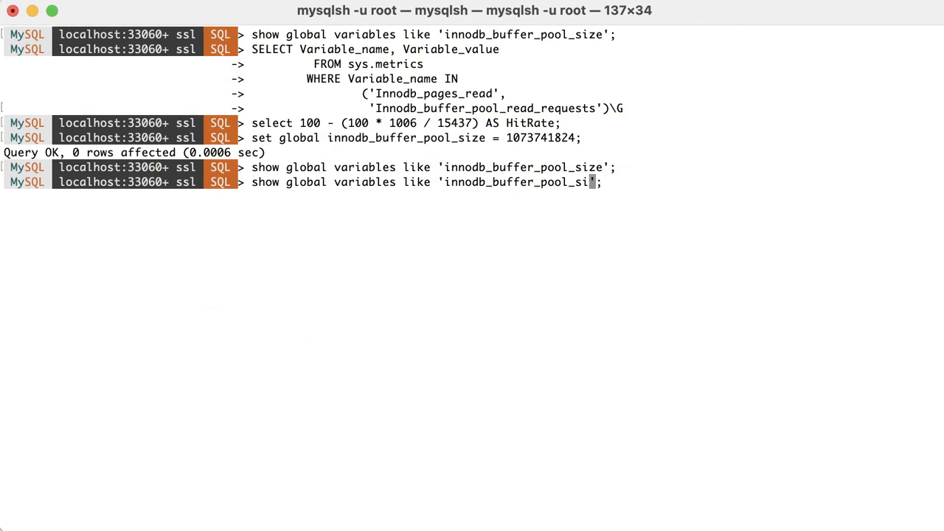
{"action": "type", "text": "stan"}
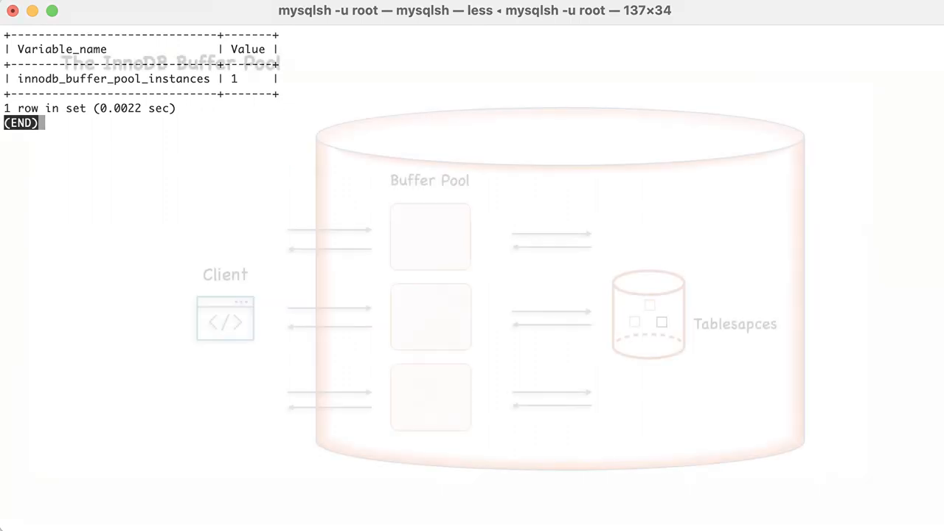
{"action": "key", "text": "q"}
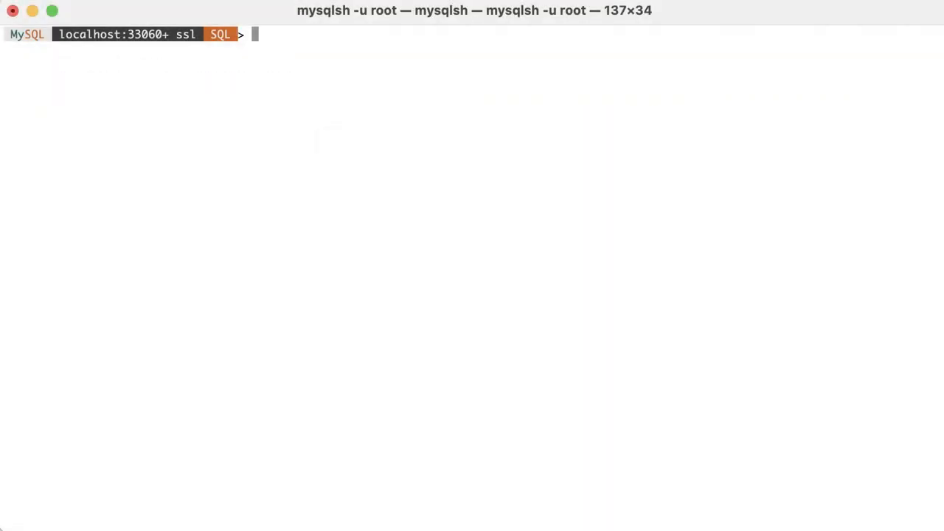
Query show global variables like "innodb_io_capacity", returning 200
{"action": "type", "text": "sh"}
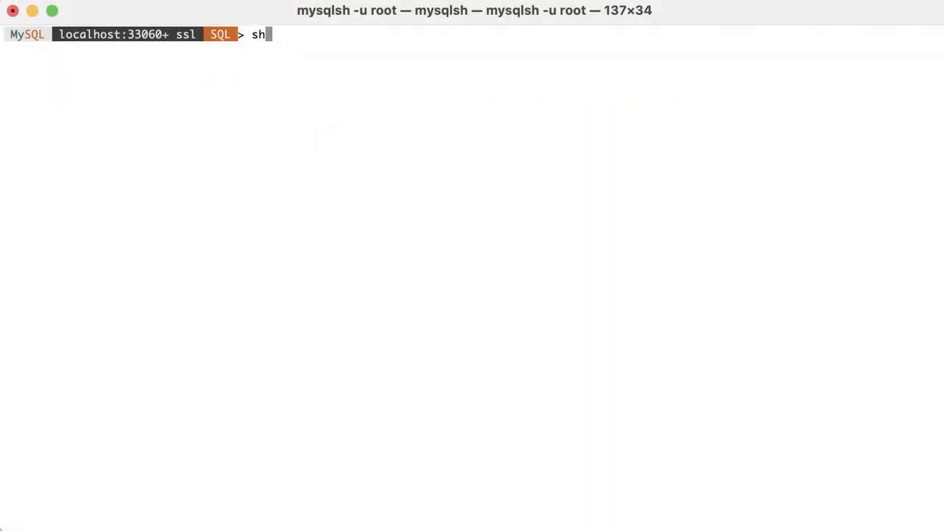
{"action": "type", "text": "ow global variabl"}
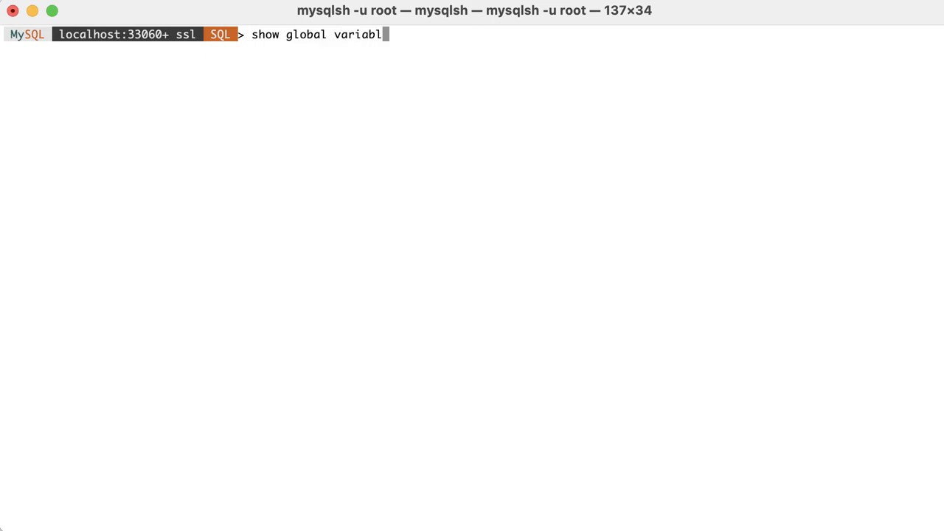
{"action": "type", "text": "es like \"i"}
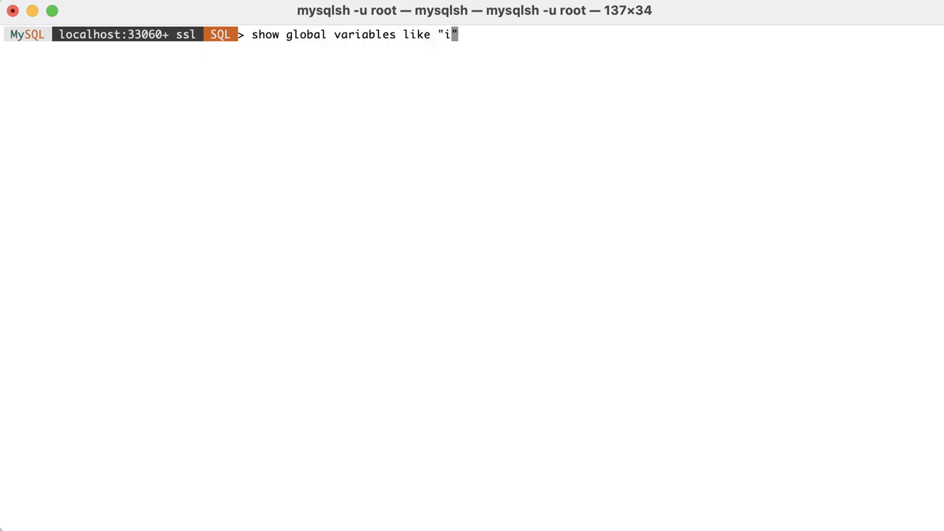
{"action": "type", "text": "nnodb_"}
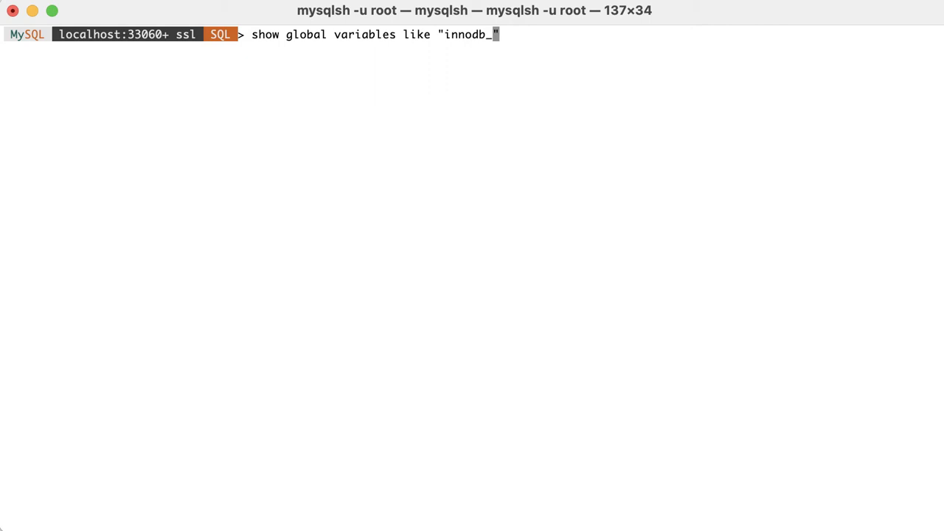
{"action": "type", "text": "io_capacity"}
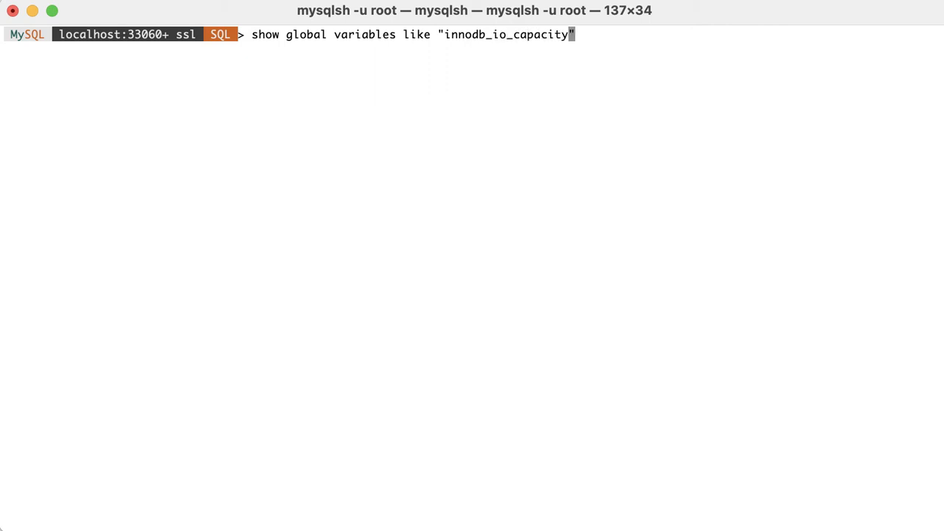
{"action": "key", "text": "Return"}
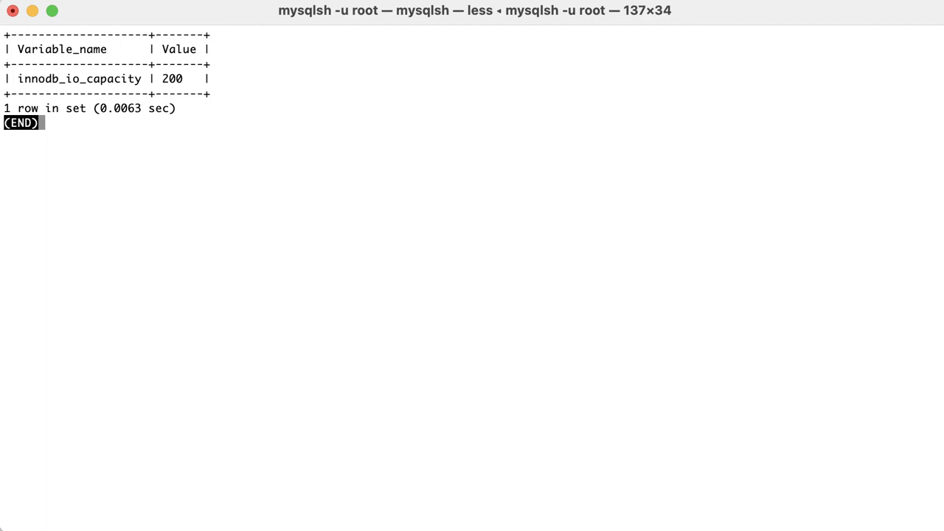
{"action": "key", "text": "q"}
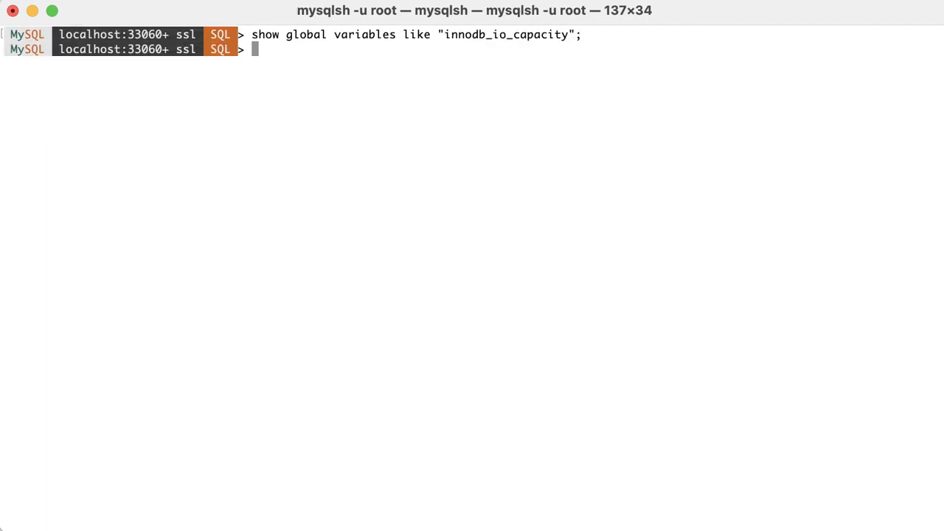
Run set persist innodb_io_capacity = 1000
{"action": "type", "text": "set persist"}
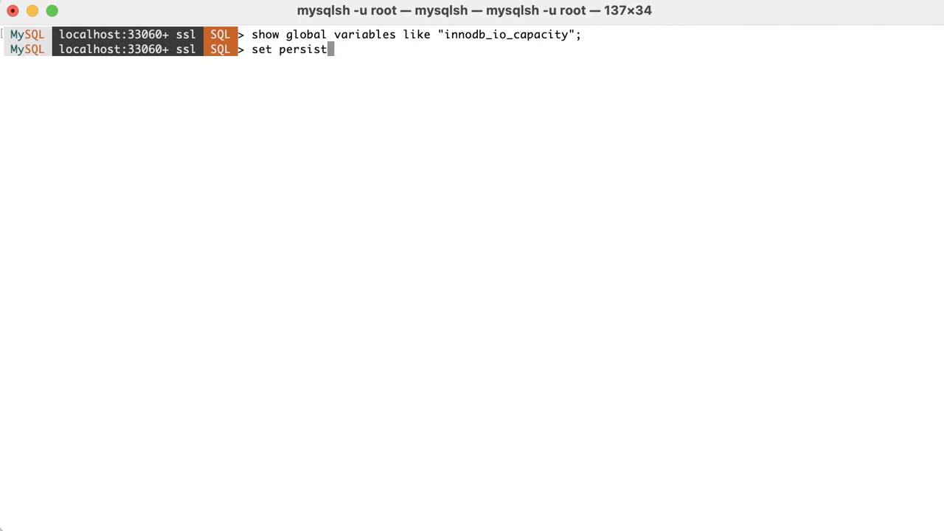
{"action": "type", "text": "innodb_io_c"}
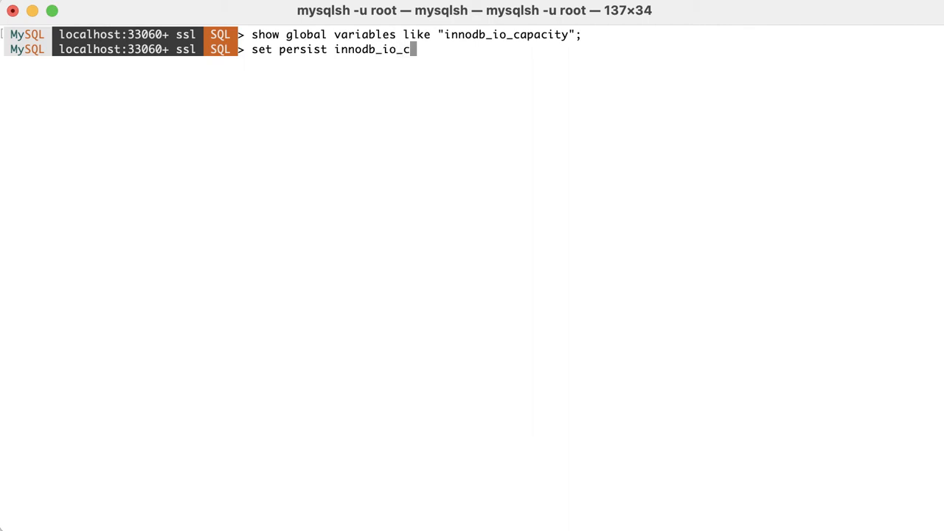
{"action": "type", "text": "apacity = 10"}
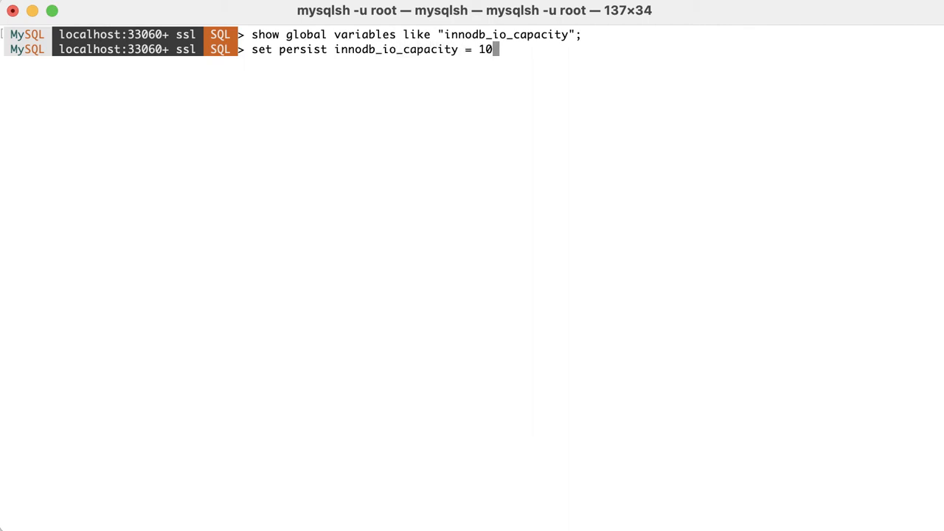
{"action": "type", "text": "00;"}
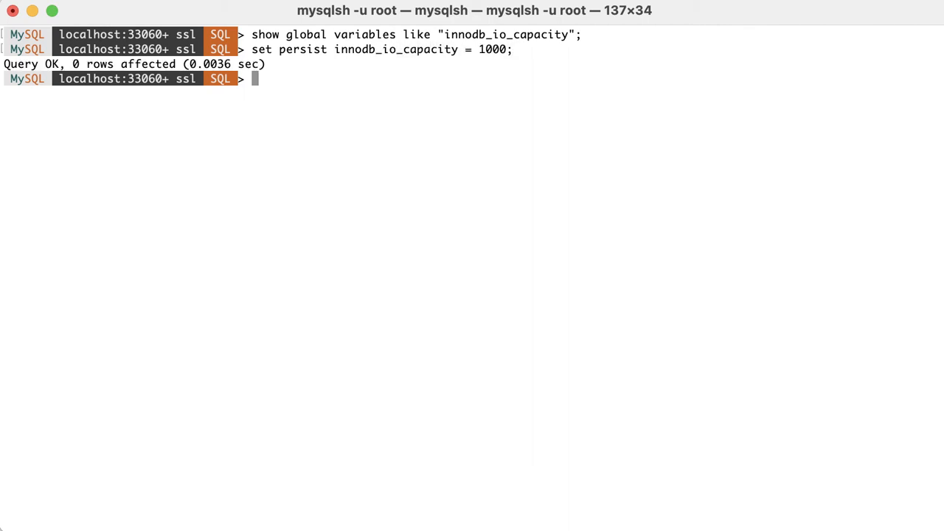
{"action": "key", "text": "Up"}
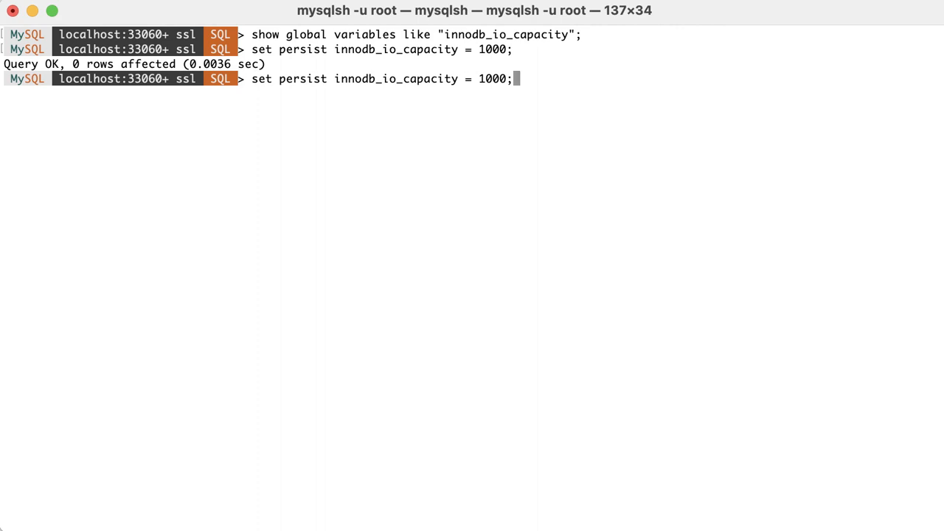
Recall the show query for innodb_io_capacity_max, returning 2000
{"action": "key", "text": "Up"}
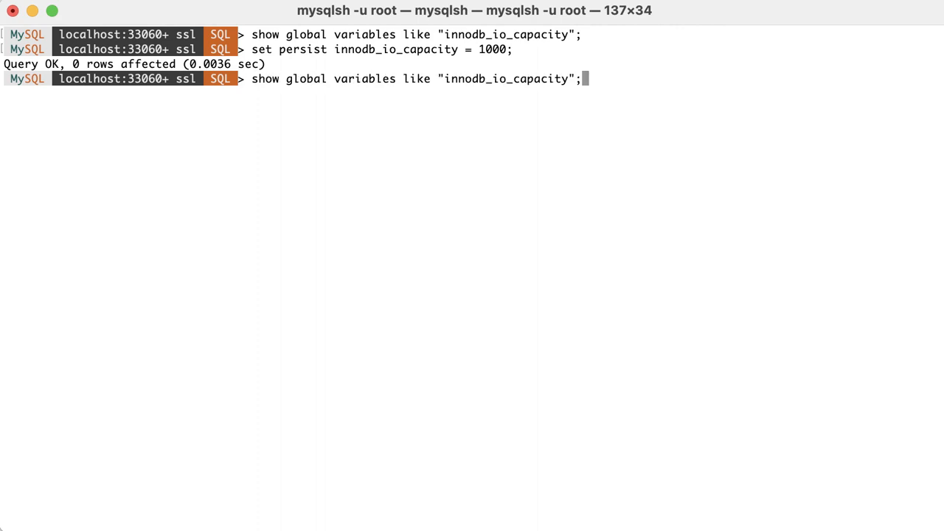
{"action": "type", "text": "_max"}
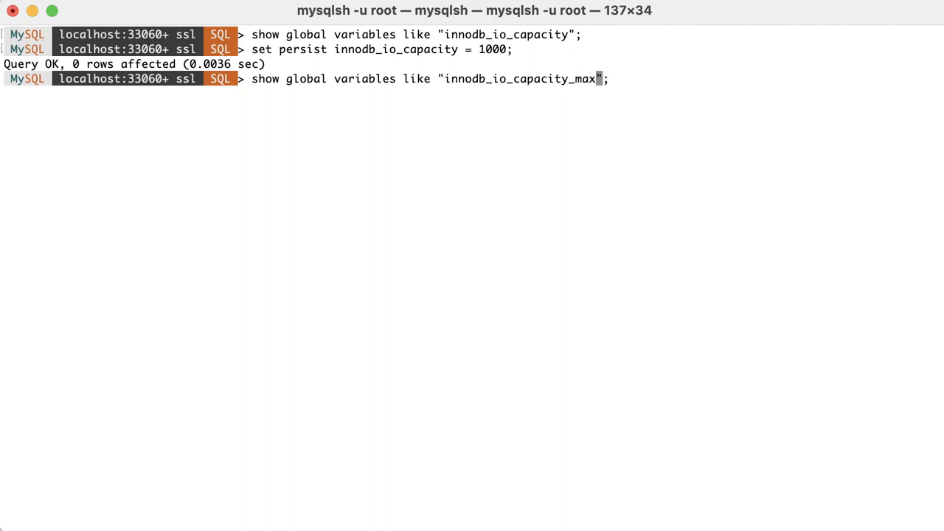
{"action": "key", "text": "Return"}
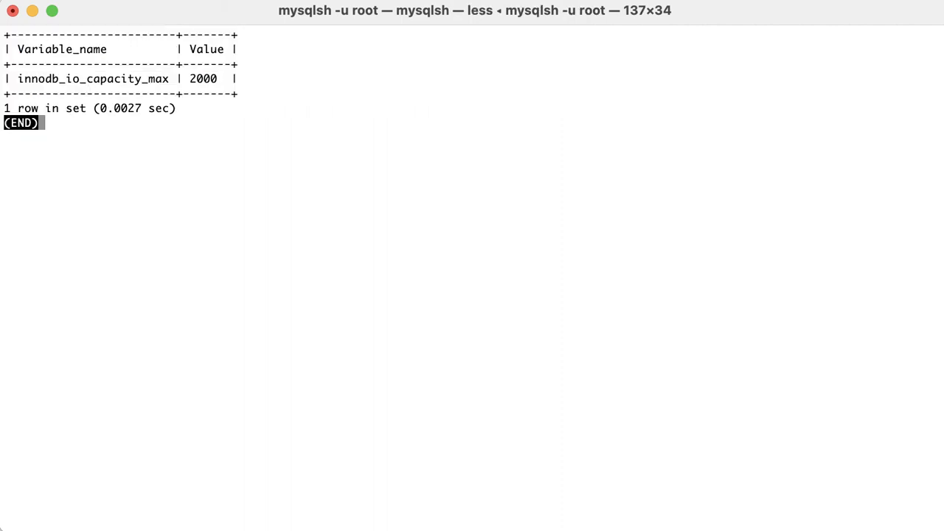
{"action": "key", "text": "q"}
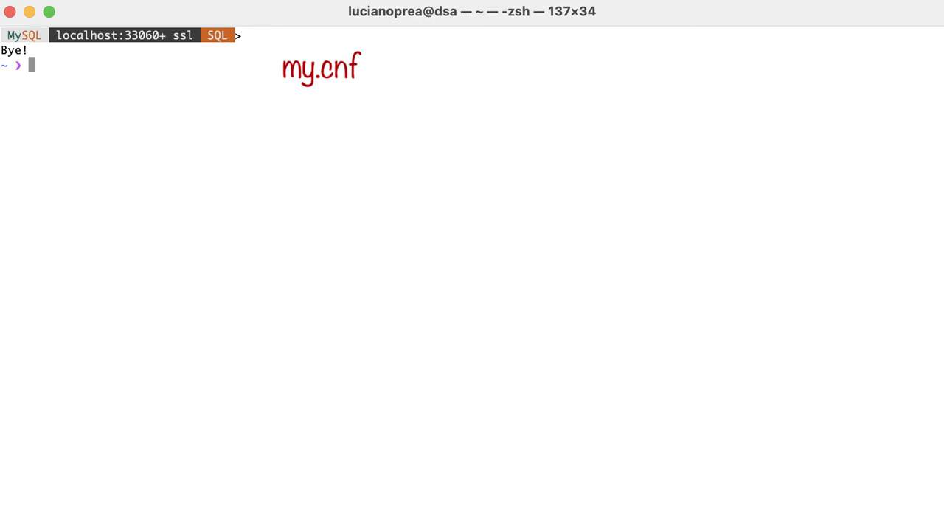
Change to /usr/local/etc and confirm my.cnf exists with ls | grep my
{"action": "type", "text": "cd"}
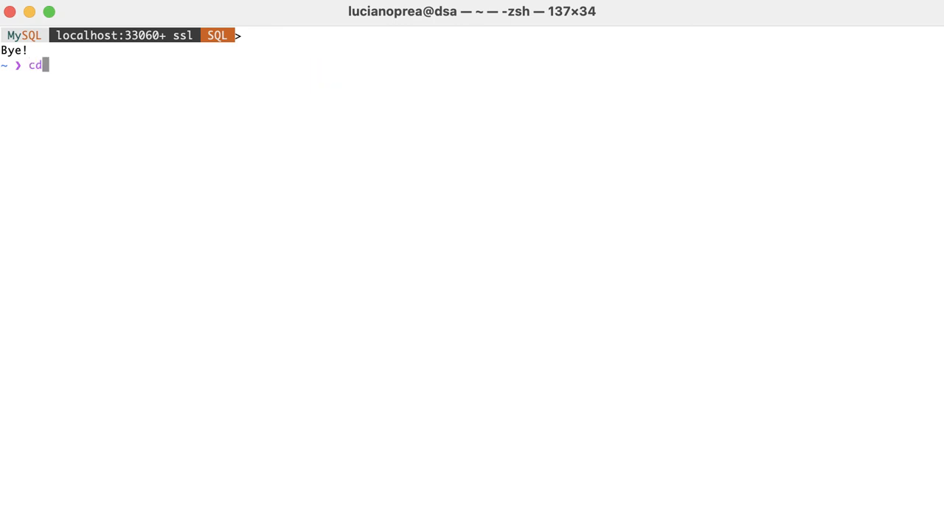
{"action": "type", "text": "/"}
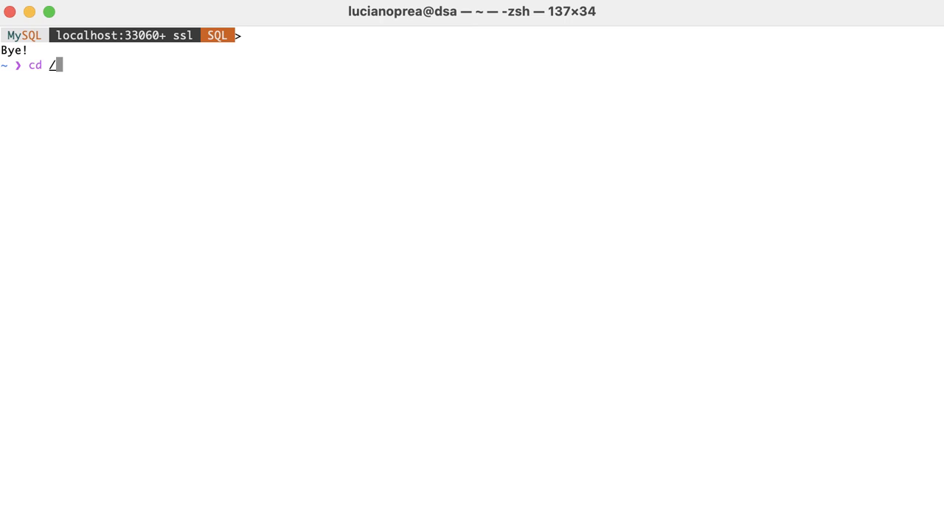
{"action": "type", "text": "usr"}
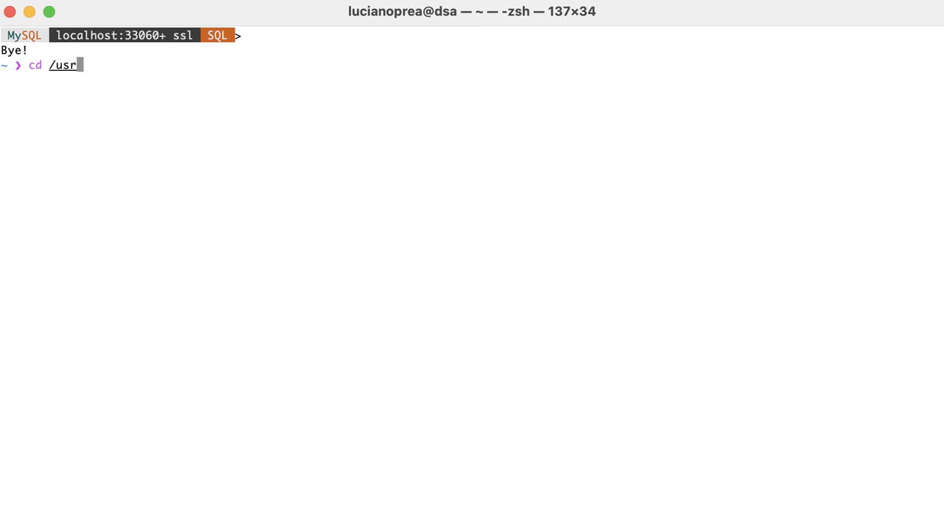
{"action": "type", "text": "/local/e"}
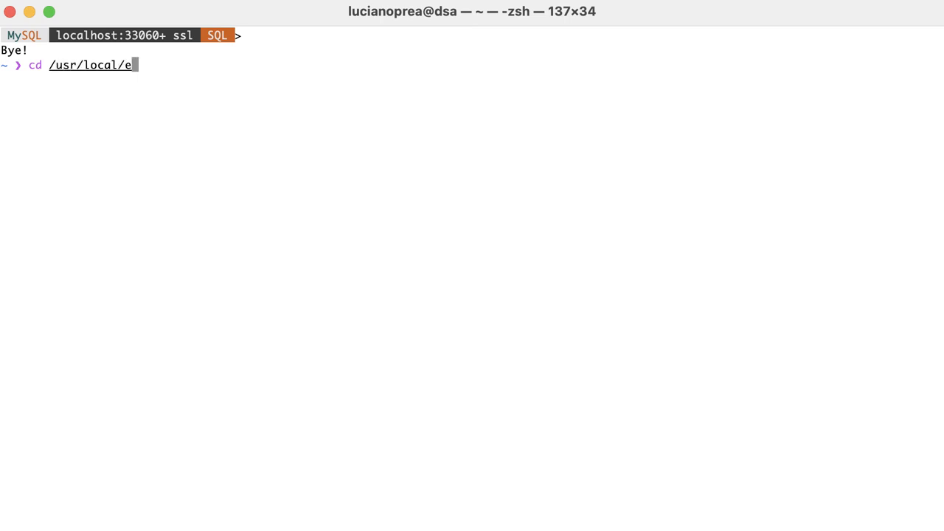
{"action": "key", "text": "Return"}
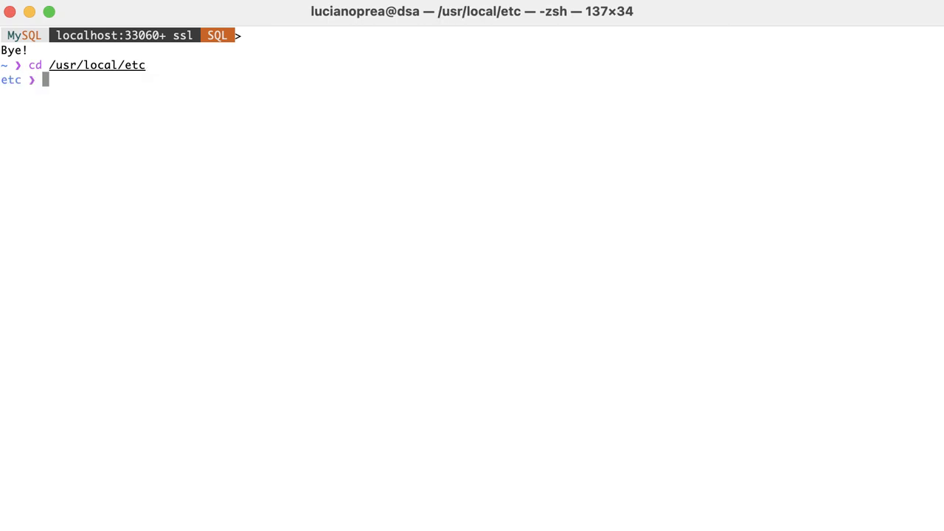
{"action": "type", "text": "ls | grep"}
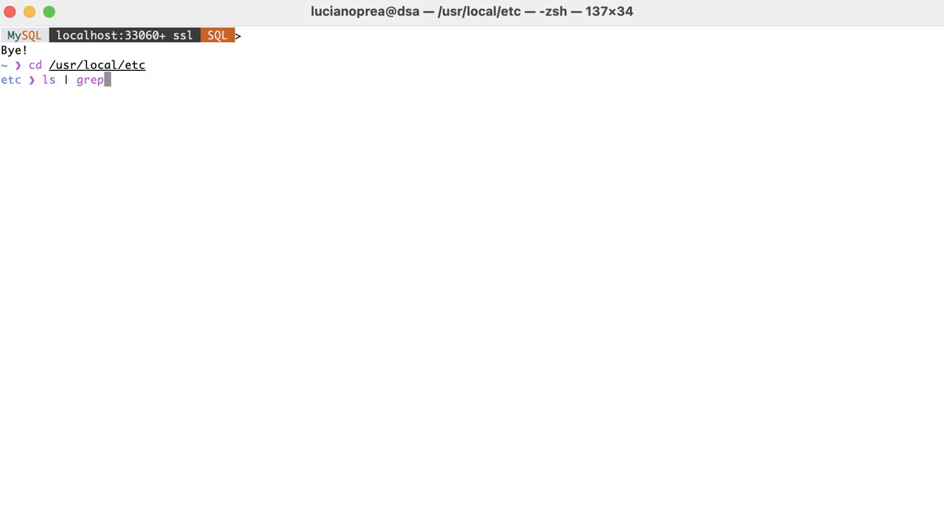
{"action": "type", "text": "my"}
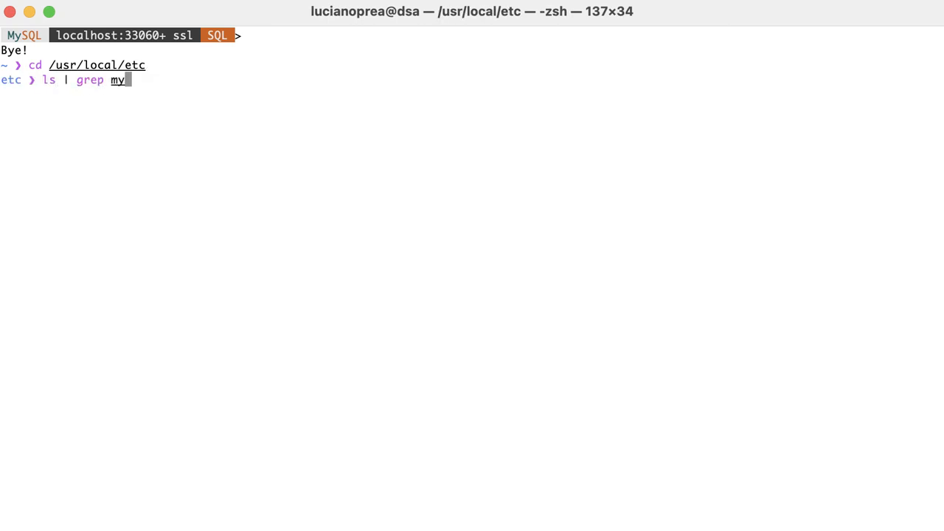
{"action": "key", "text": "Return"}
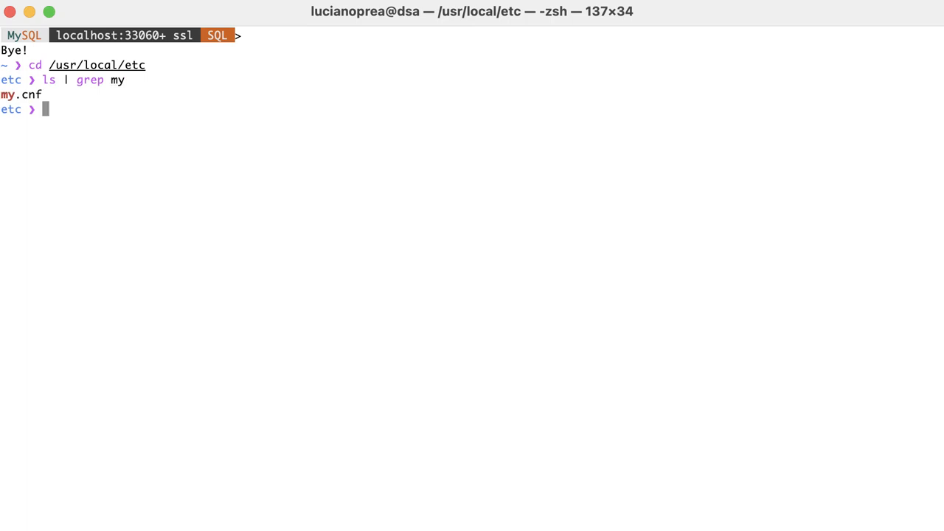
Edit my.cnf in nano
{"action": "type", "text": "nano"}
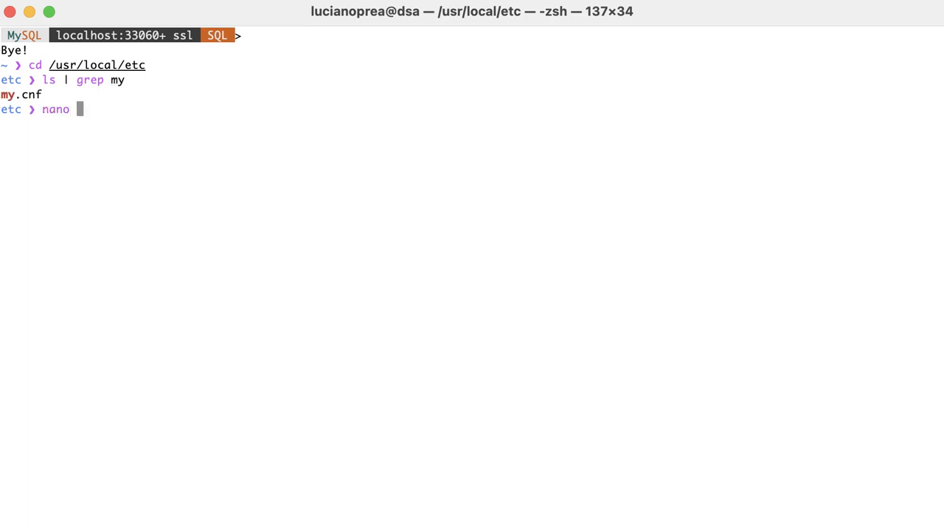
{"action": "type", "text": "my."}
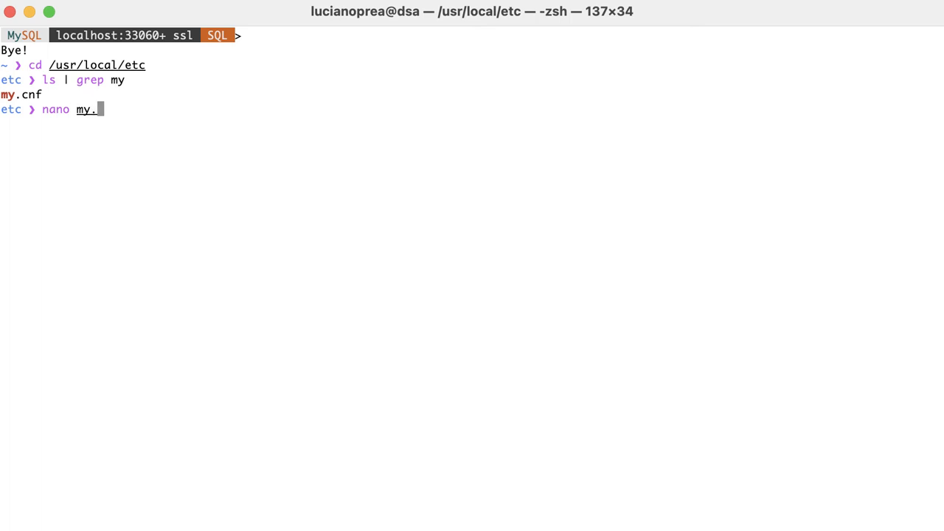
{"action": "type", "text": "cnf"}
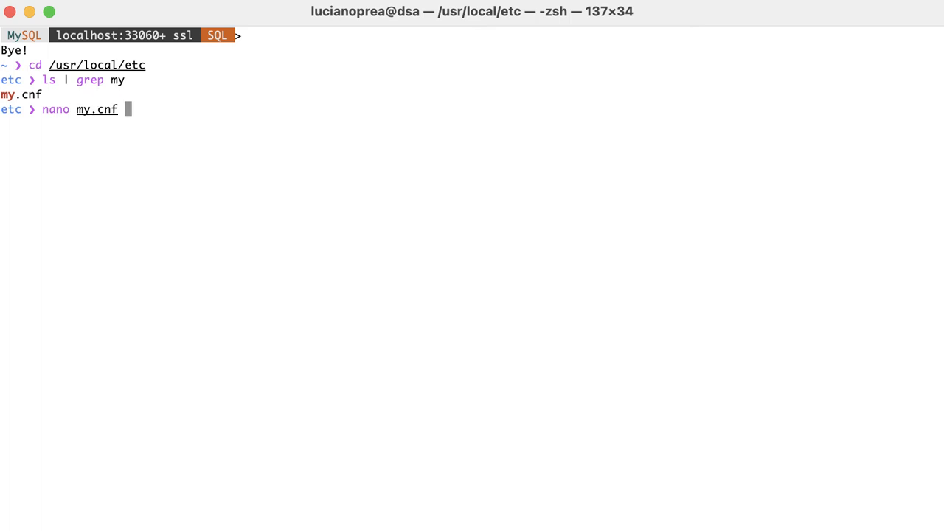
{"action": "key", "text": "Return"}
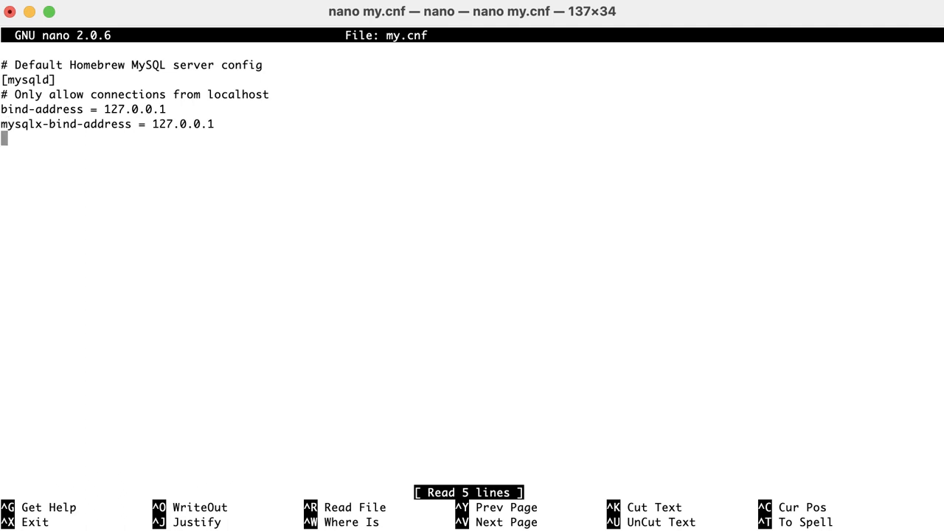
Add innodb_log_file_size=268435456 and innodb_log_files_in_group=4 under [mysqld]
{"action": "type", "text": "innodb_"}
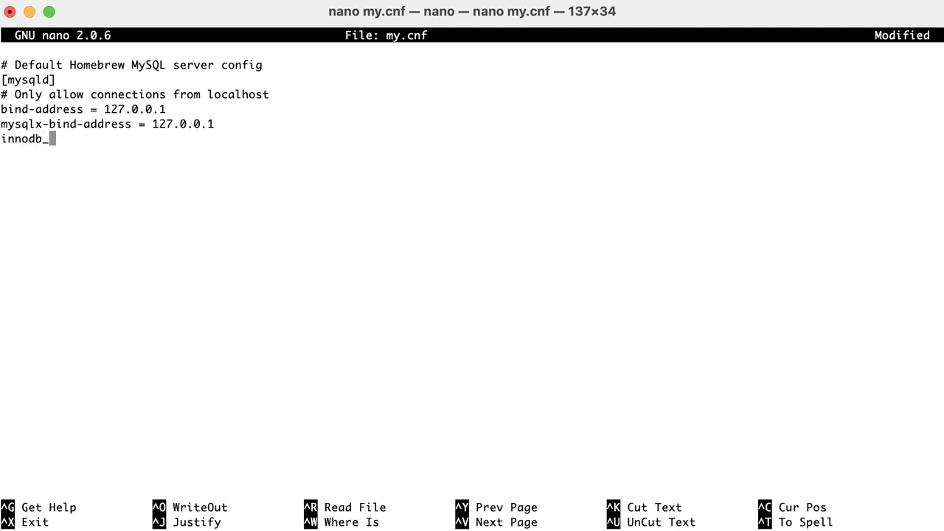
{"action": "type", "text": "log_fil"}
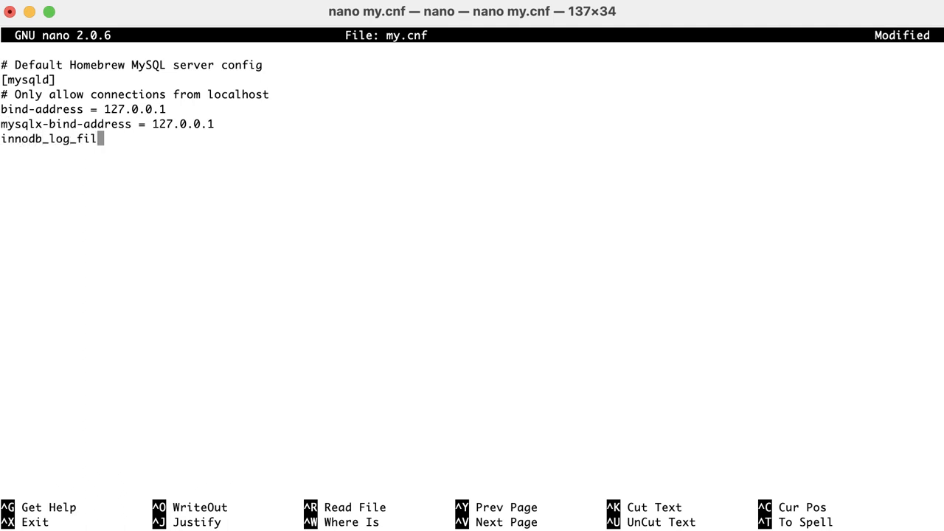
{"action": "type", "text": "e_size=268435456"}
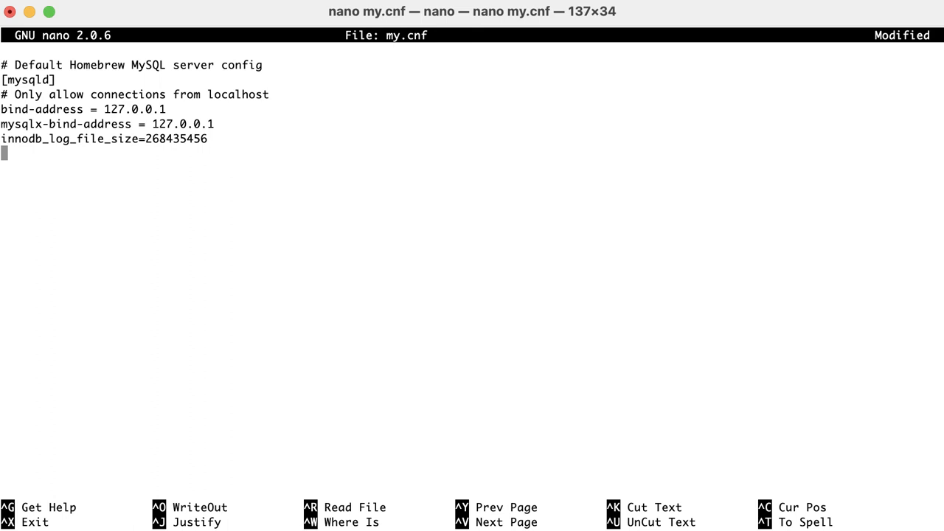
{"action": "type", "text": "innodb_"}
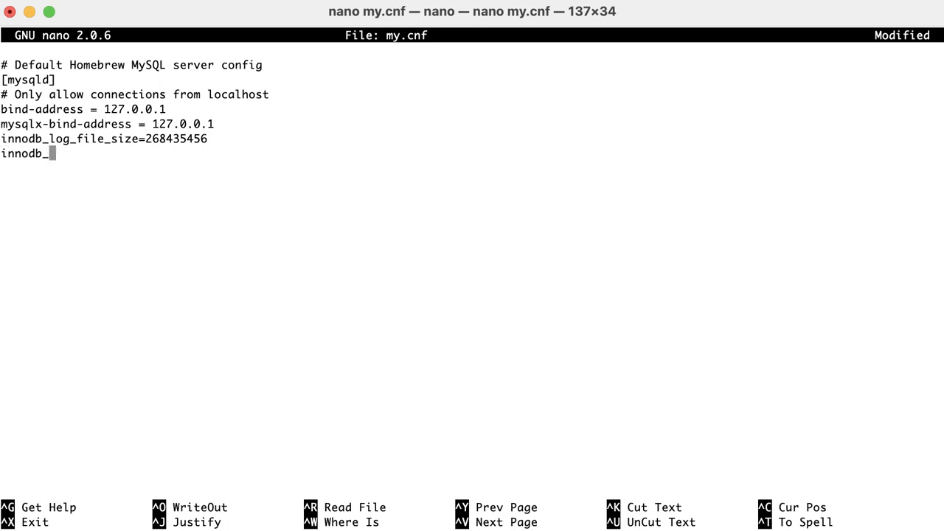
{"action": "type", "text": "log_files"}
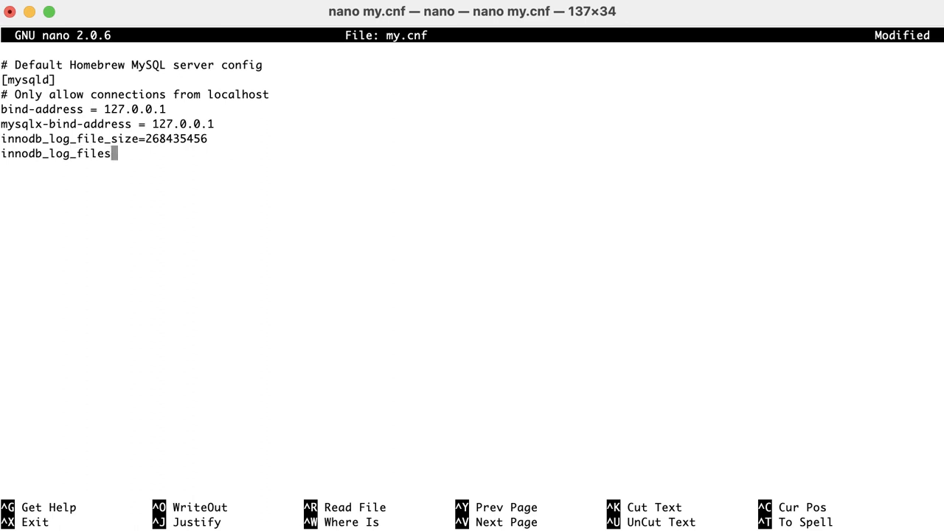
{"action": "type", "text": "_in"}
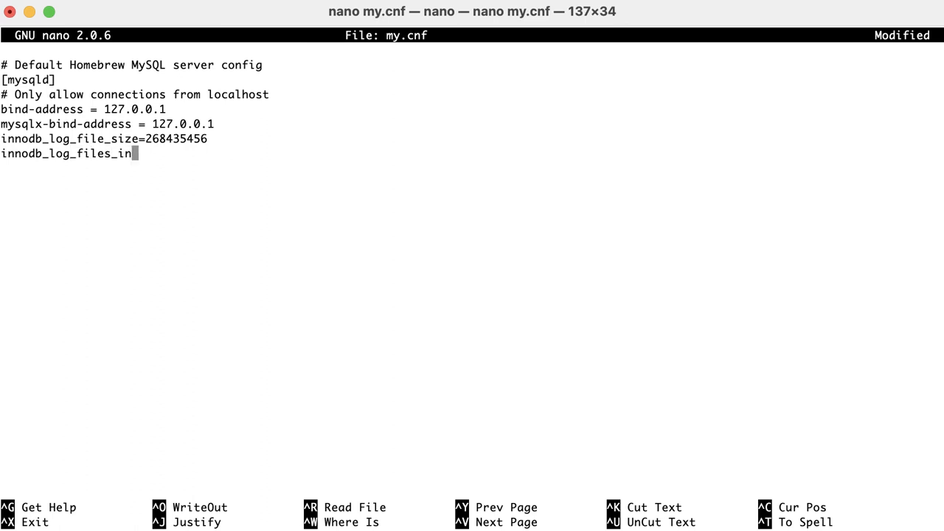
{"action": "type", "text": "group=4"}
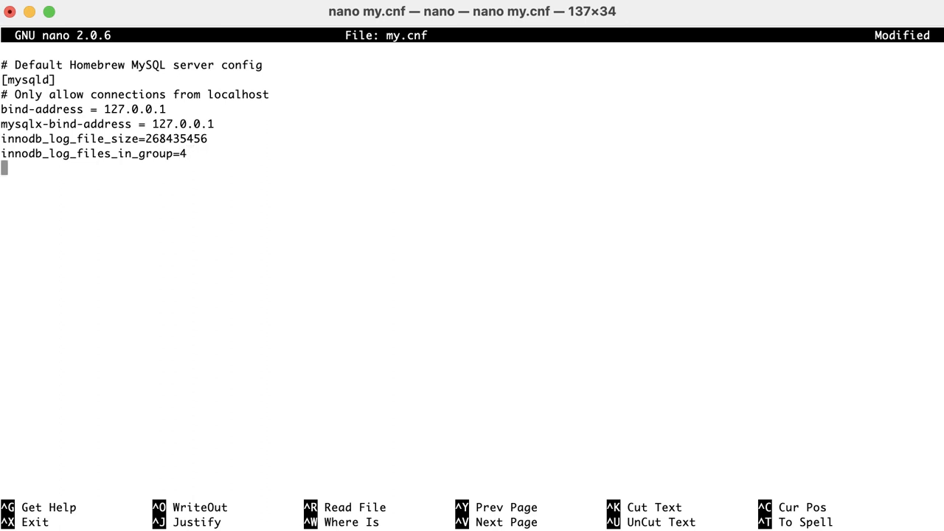
Save the edited my.cnf and exit nano back to zsh
{"action": "key", "text": "ctrl+x"}
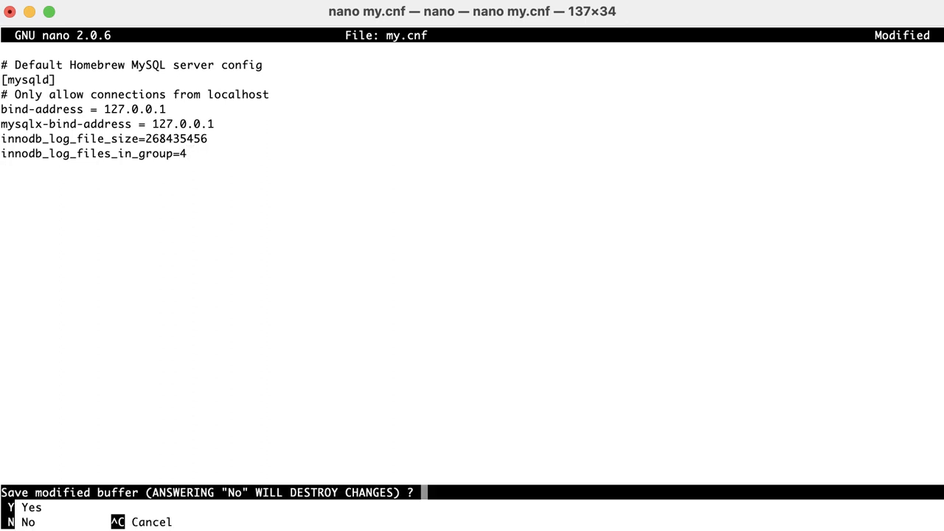
{"action": "key", "text": "n"}
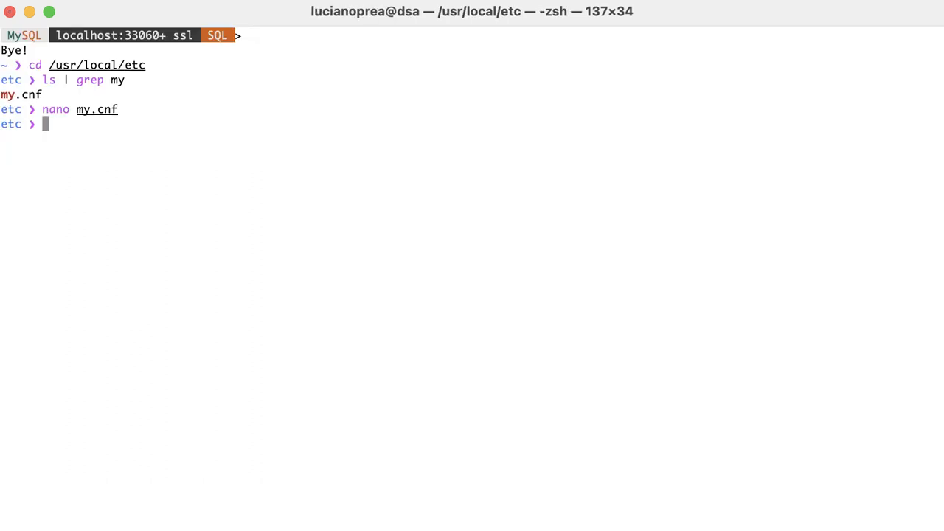
Run mysql.server restart, then start mysqlsh -u root --sql
{"action": "type", "text": "m"}
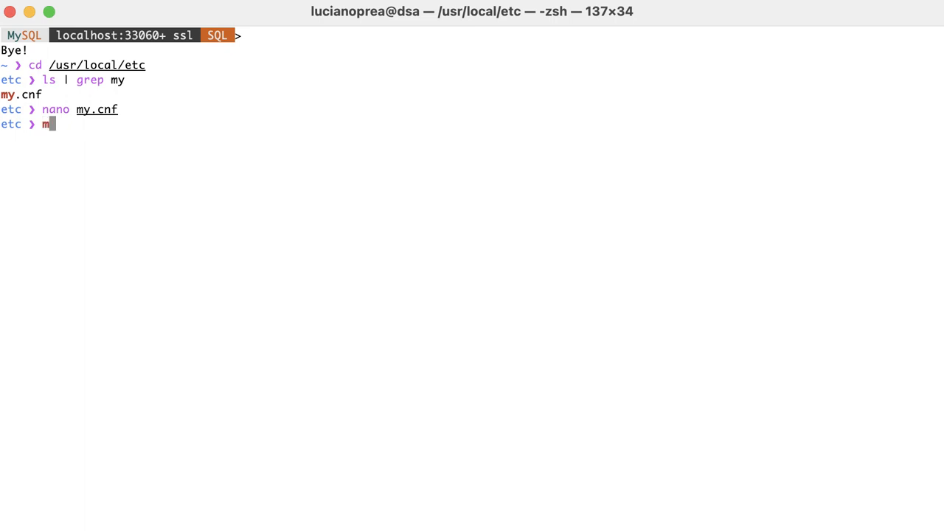
{"action": "type", "text": "ysql.server"}
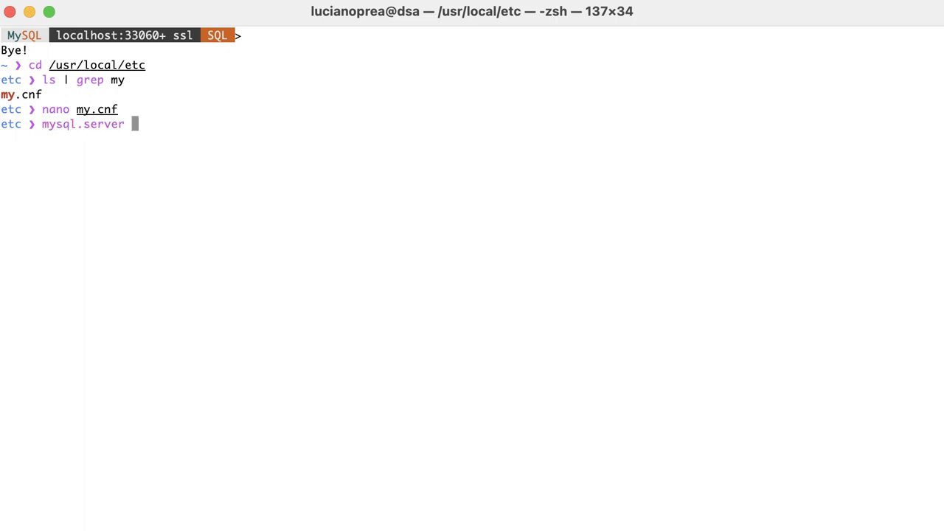
{"action": "type", "text": "restart"}
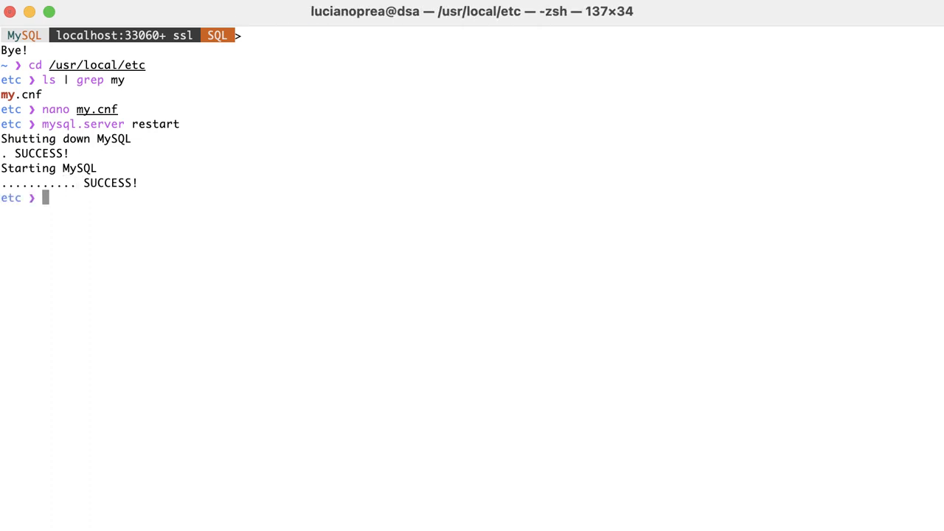
{"action": "type", "text": "mysqlsh"}
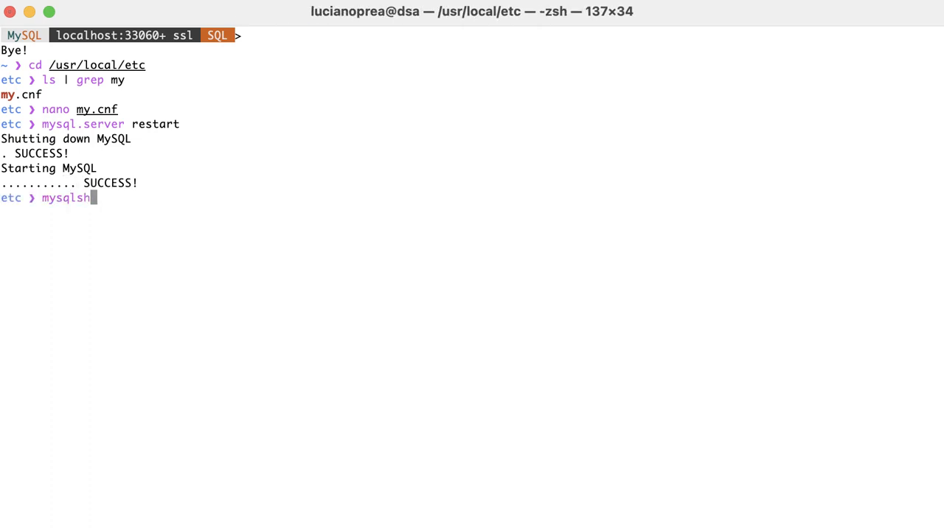
{"action": "type", "text": "-u root --sql"}
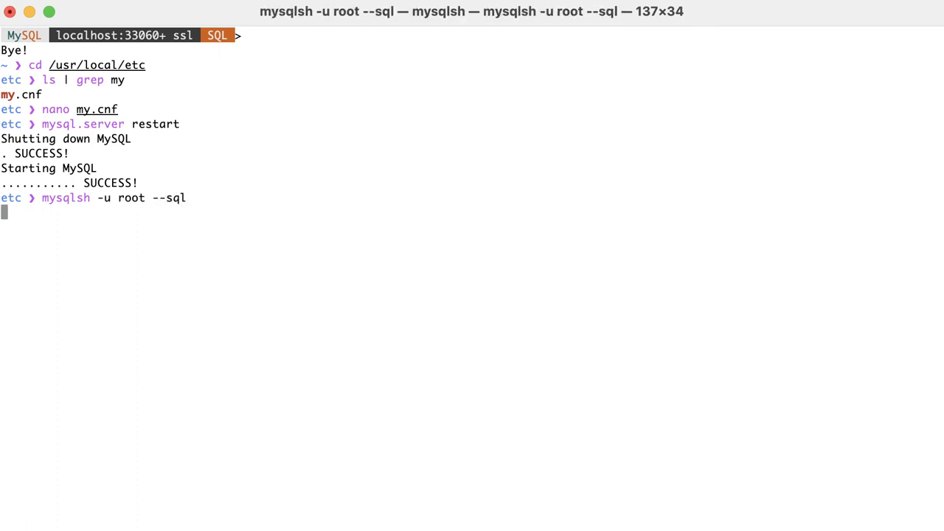
Query innodb_log_file_size with show global variables, confirming it reports 268435456
{"action": "type", "text": "show"}
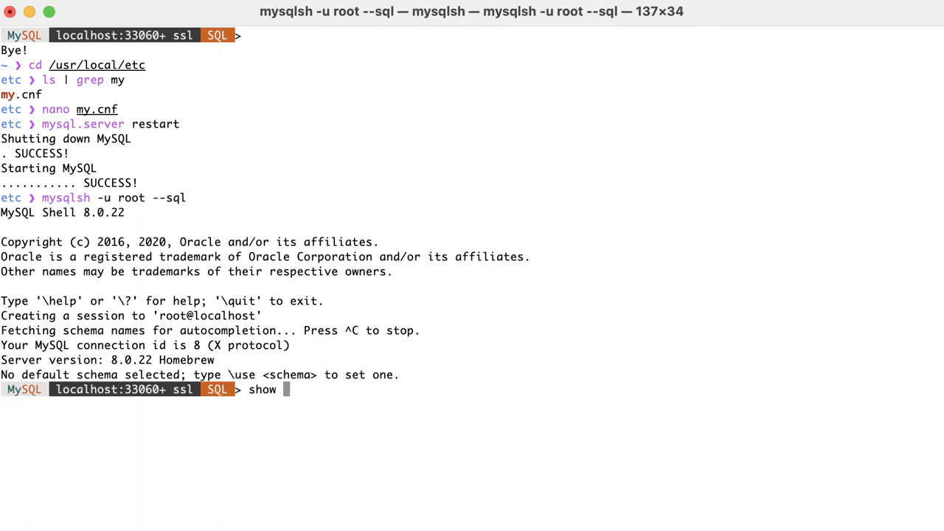
{"action": "type", "text": "global variab"}
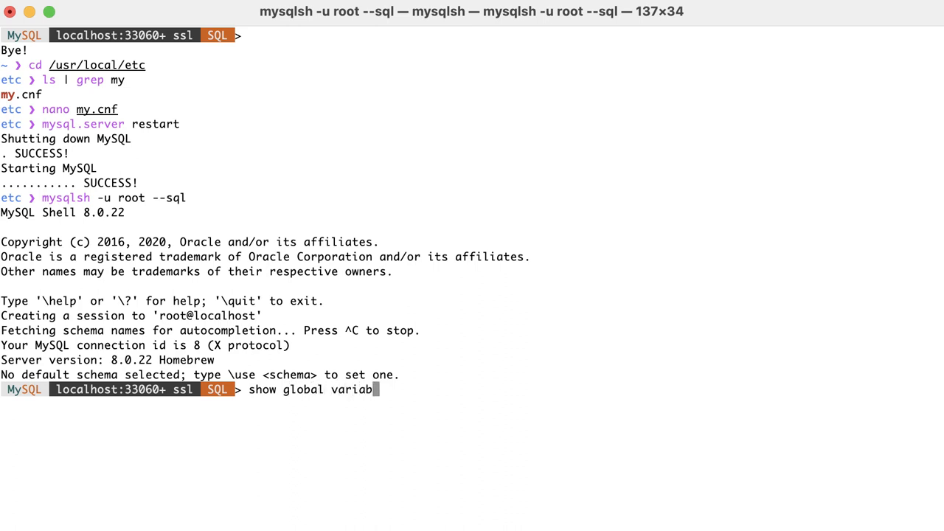
{"action": "type", "text": "les like \"\""}
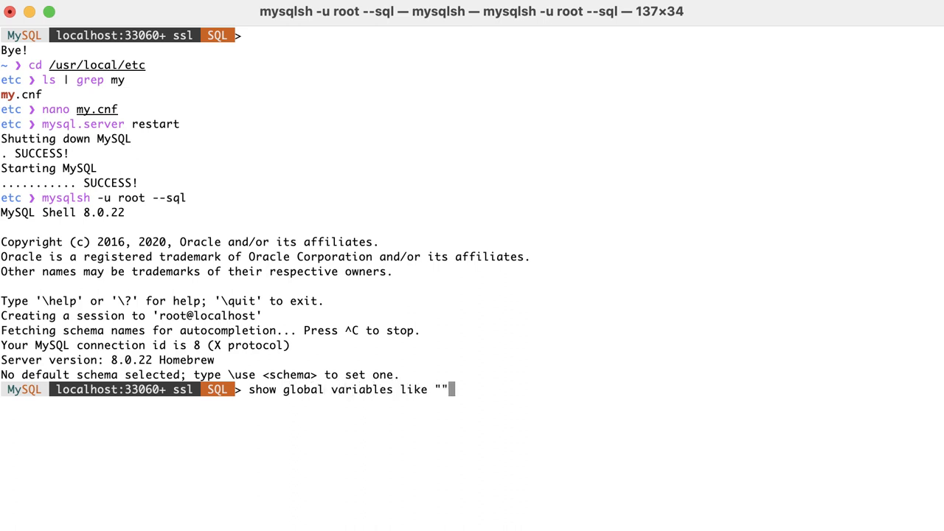
{"action": "type", "text": "innodb_"}
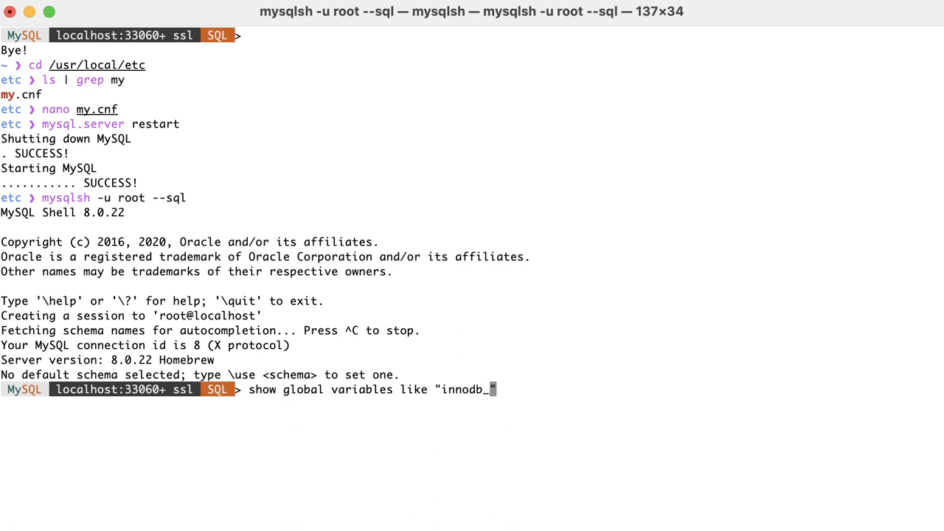
{"action": "type", "text": "log_file_size"}
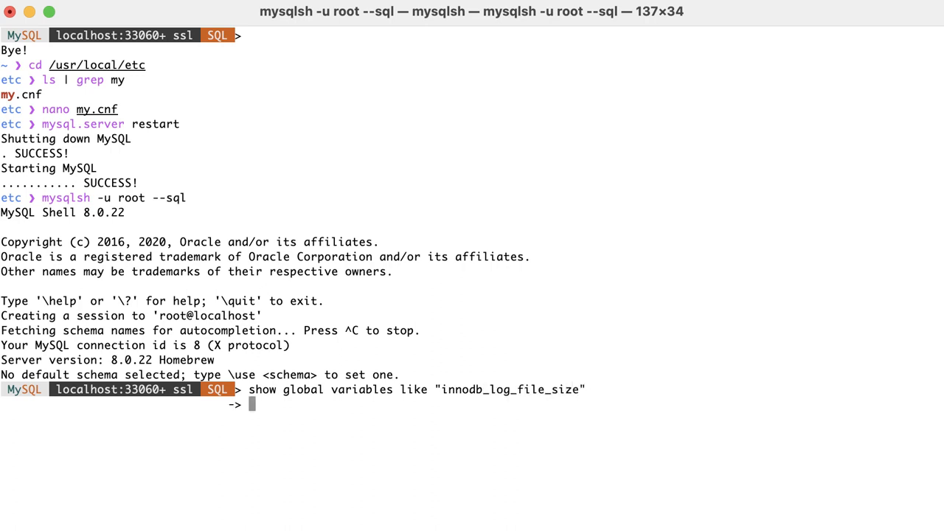
{"action": "key", "text": "Return"}
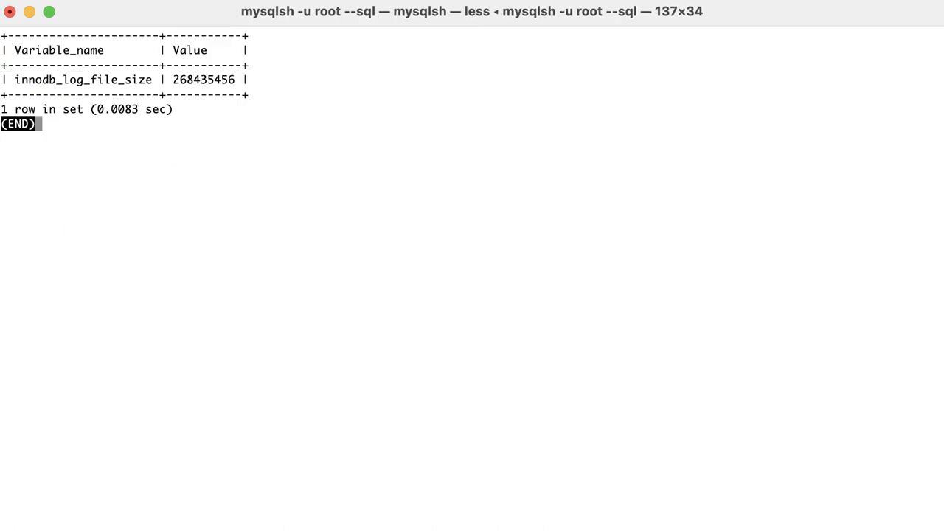
{"action": "key", "text": "q"}
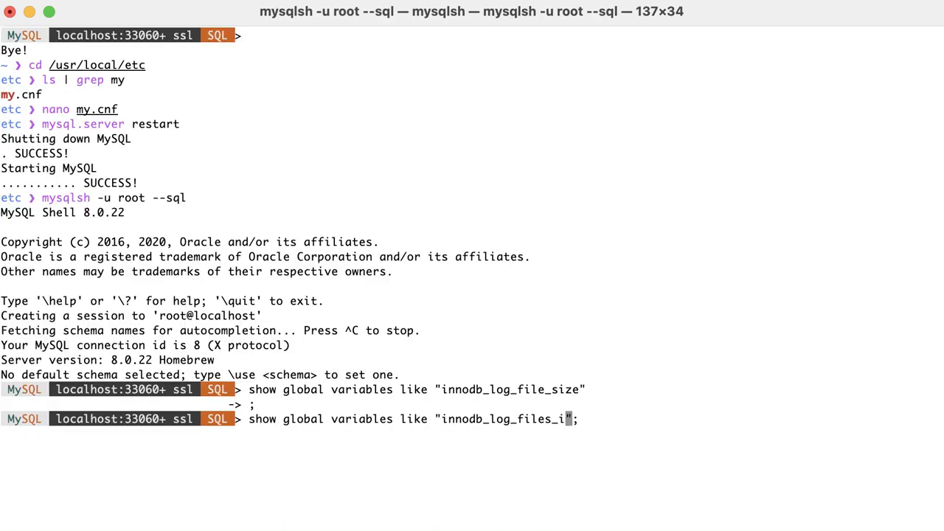
Query innodb_log_files_in_group, confirming it reports 4
{"action": "key", "text": "Return"}
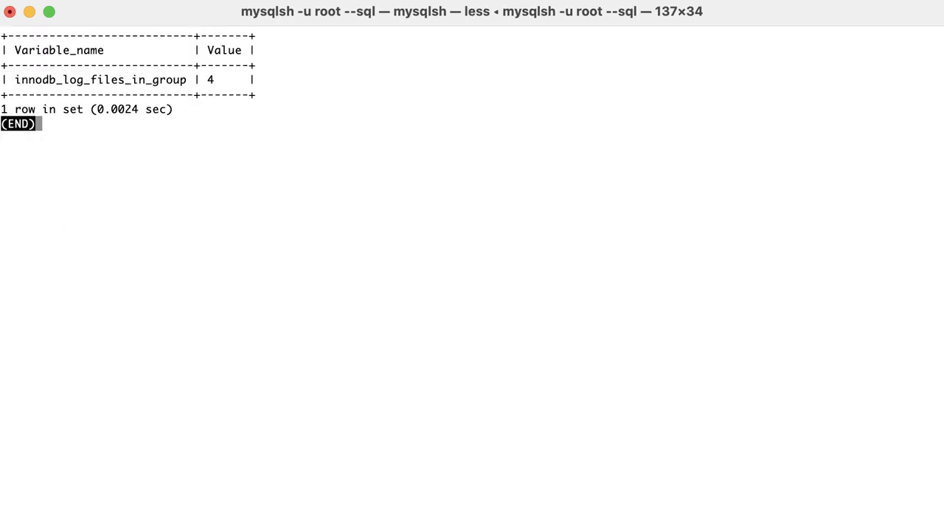
{"action": "key", "text": "q"}
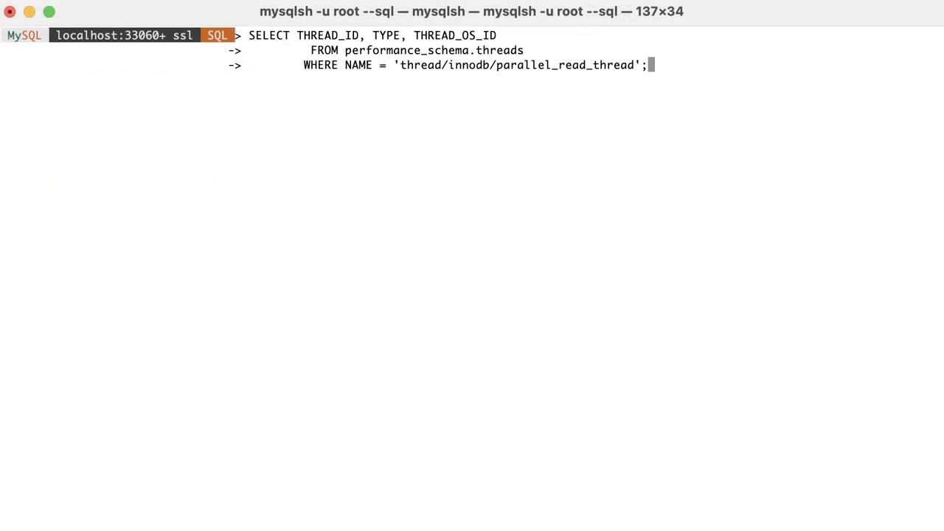
Run the performance_schema.threads query for parallel_read_thread, listing four background threads (IDs 1214–1217)
{"action": "double_click", "coordinate": [430, 50]}
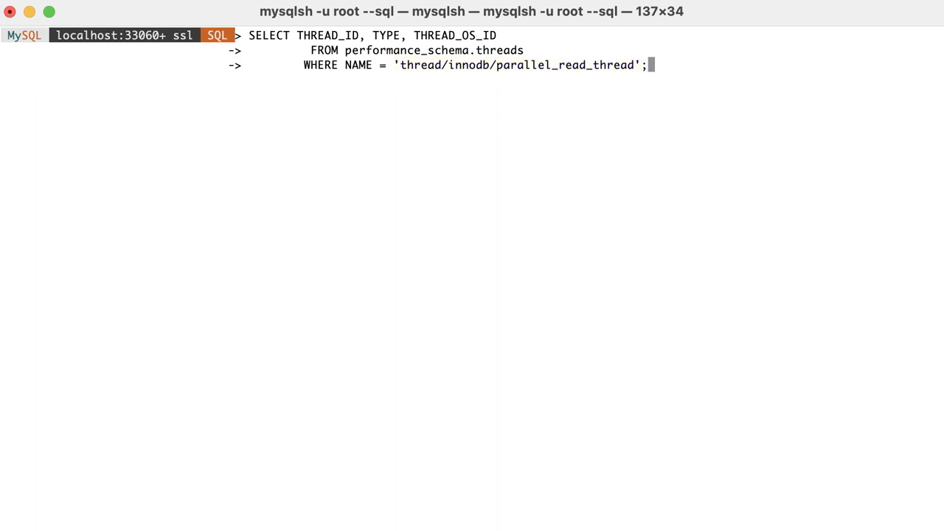
{"action": "key", "text": "Return"}
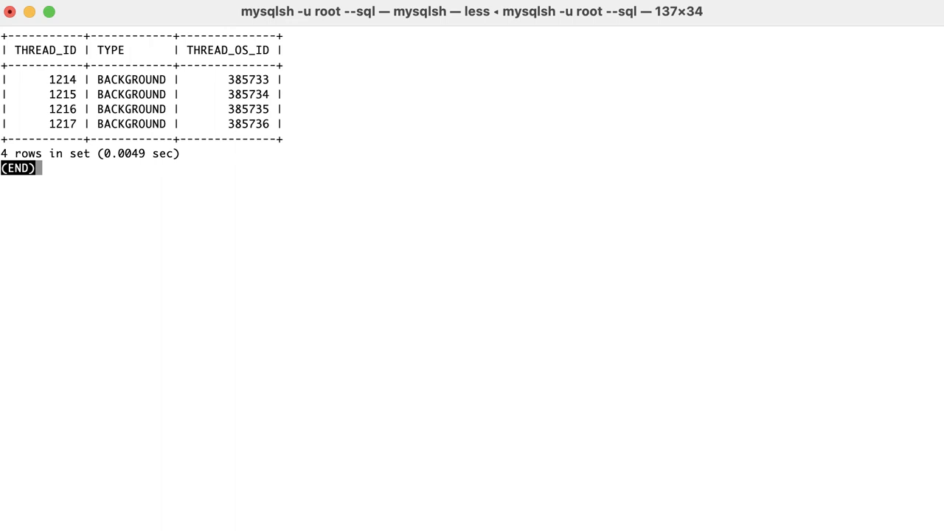
{"action": "key", "text": "q"}
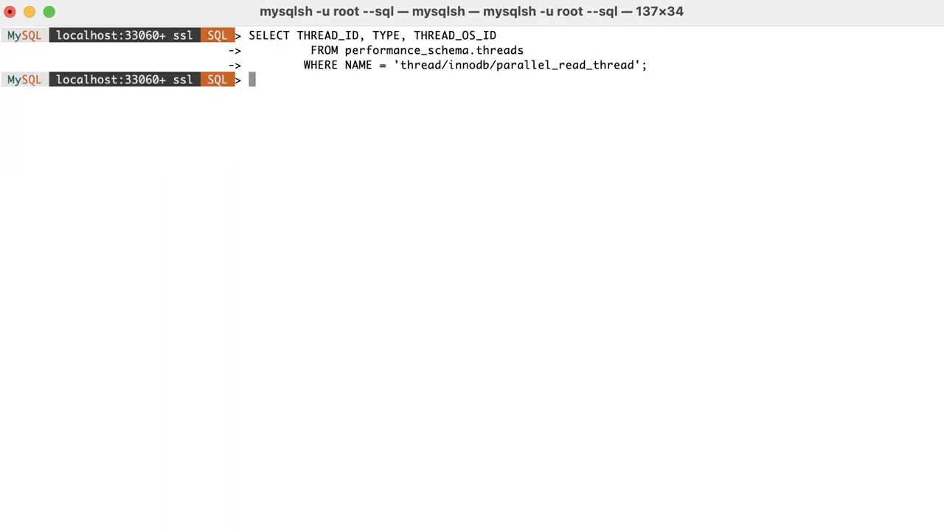